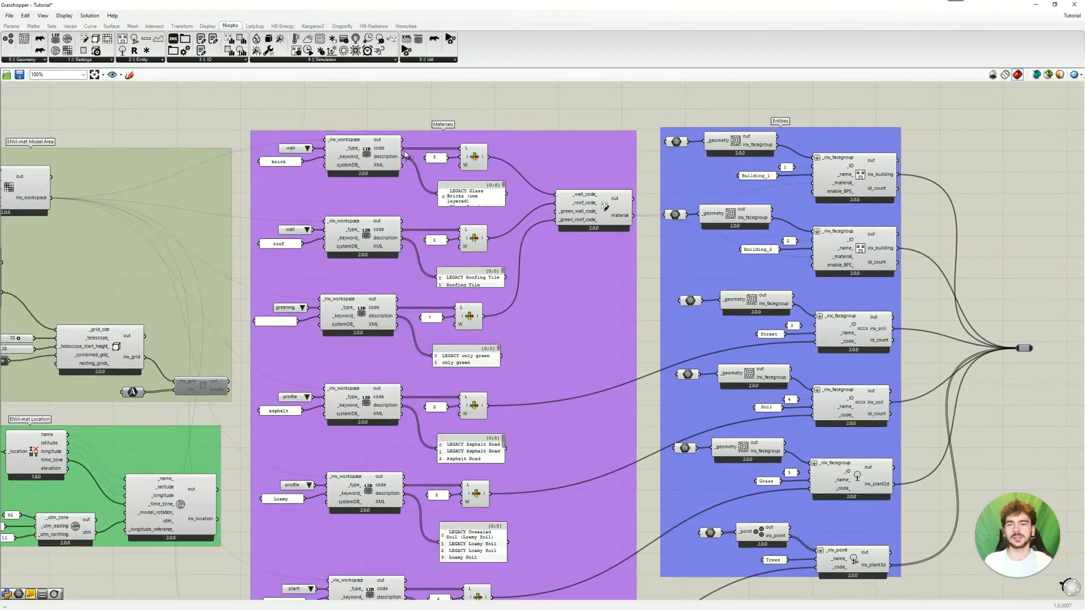
{"action": "mouse_move", "coordinate": [640, 410]}
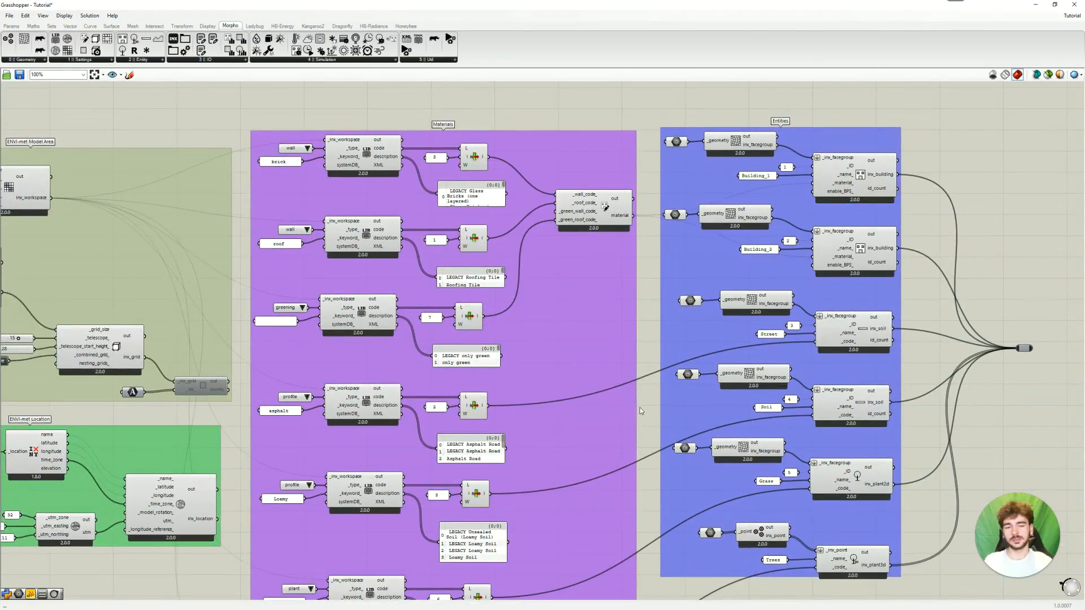
Scroll the canvas and open the Morpho IO component list to find Write Model.
{"action": "scroll", "scroll_direction": "down", "scroll_amount": 3}
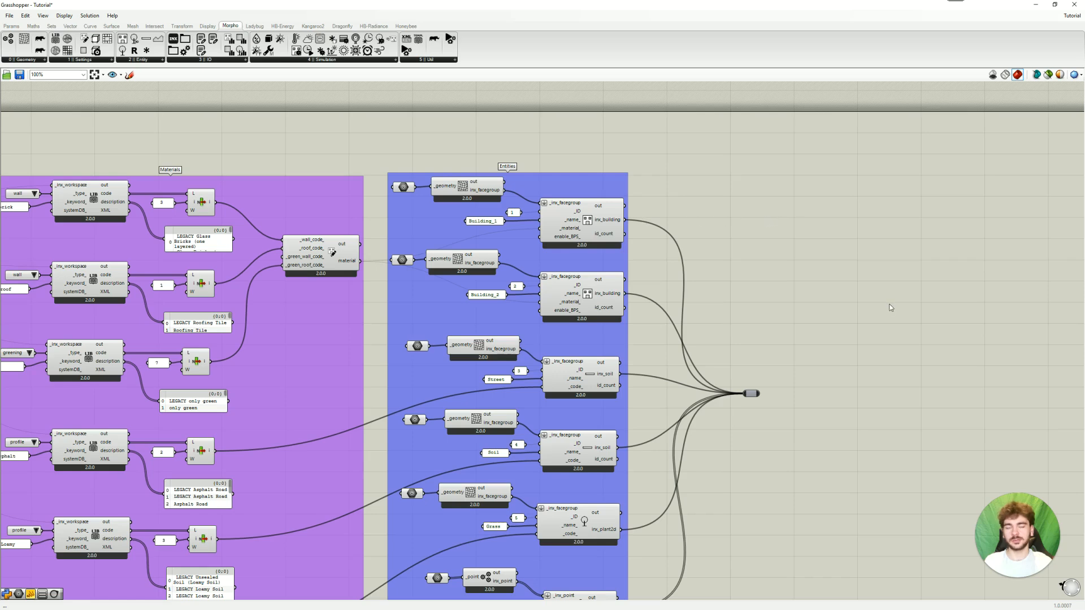
{"action": "mouse_move", "coordinate": [253, 101]}
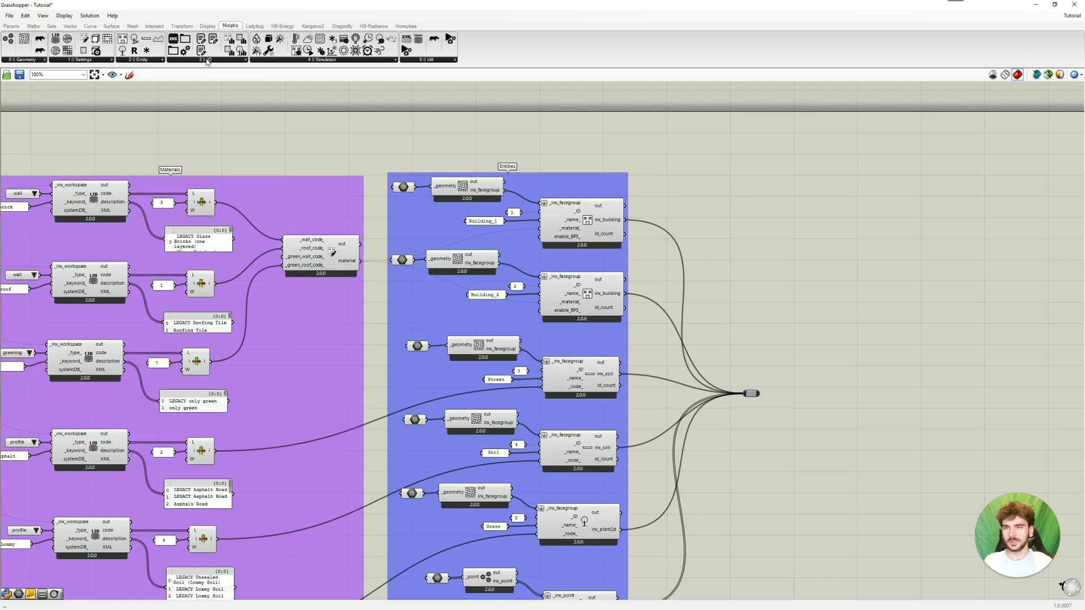
{"action": "left_click", "coordinate": [201, 50]}
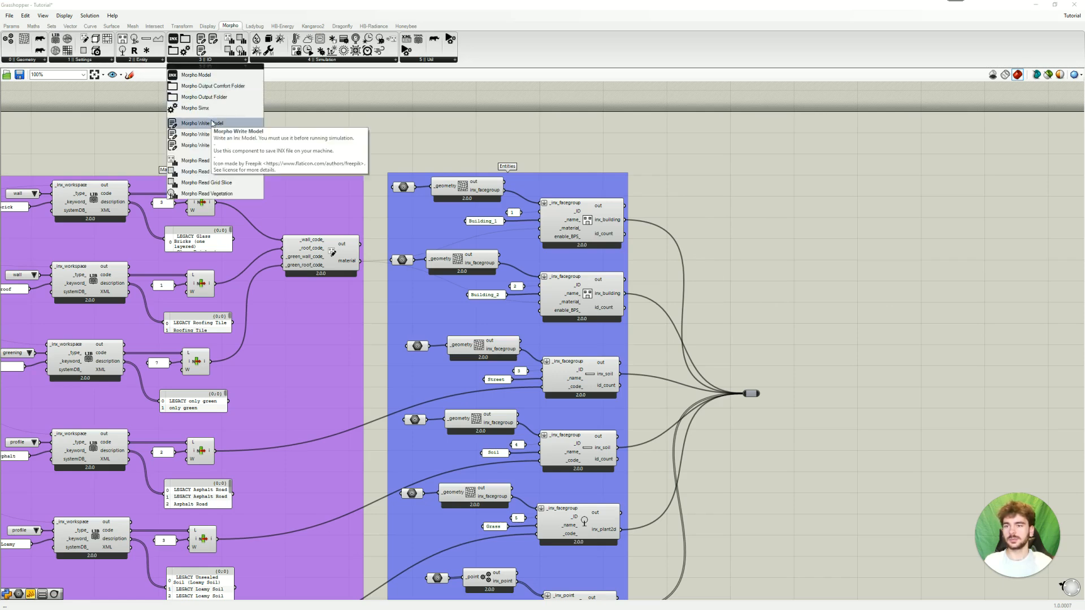
{"action": "mouse_move", "coordinate": [196, 75]}
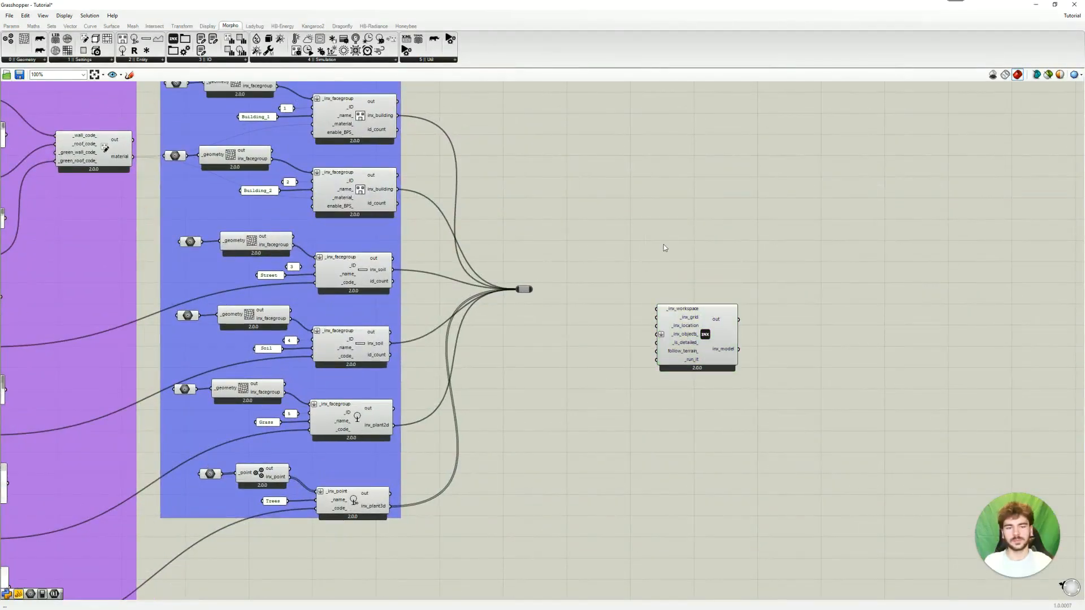
{"action": "mouse_move", "coordinate": [681, 308]}
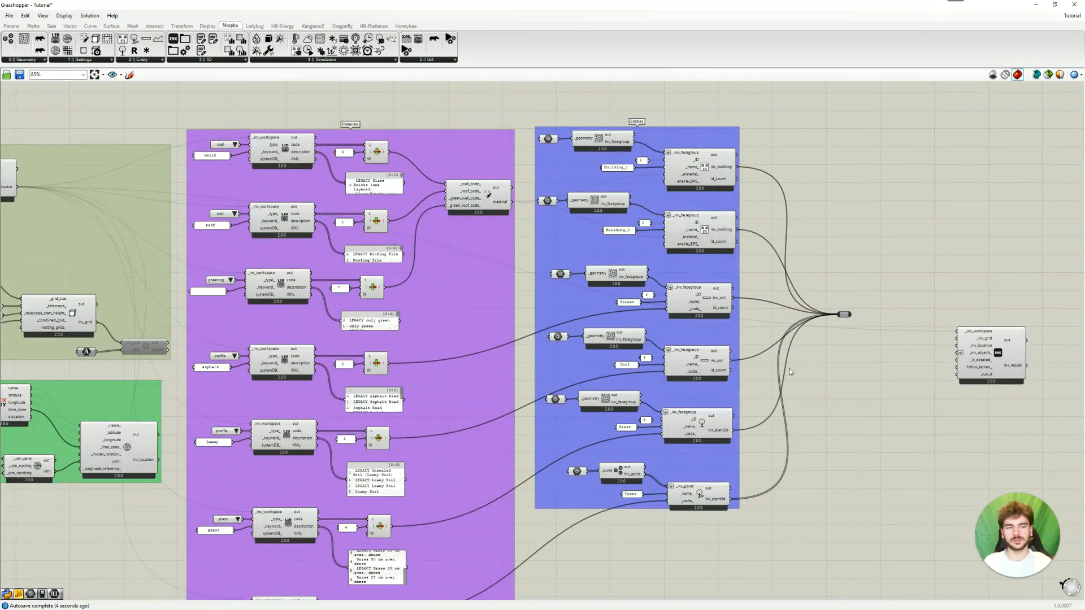
{"action": "mouse_move", "coordinate": [1000, 354]}
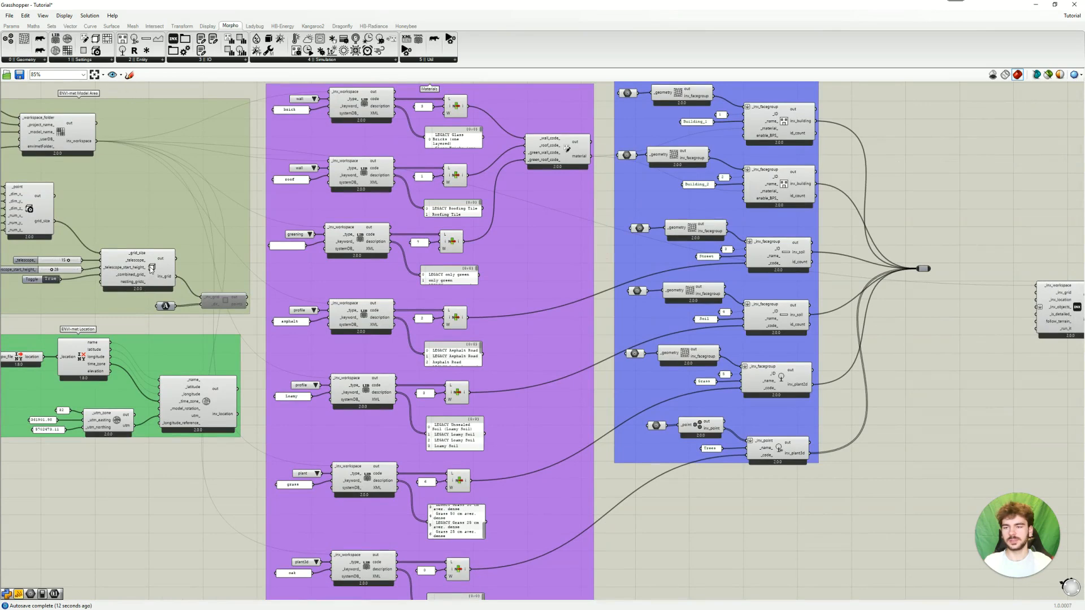
{"action": "mouse_move", "coordinate": [152, 268]}
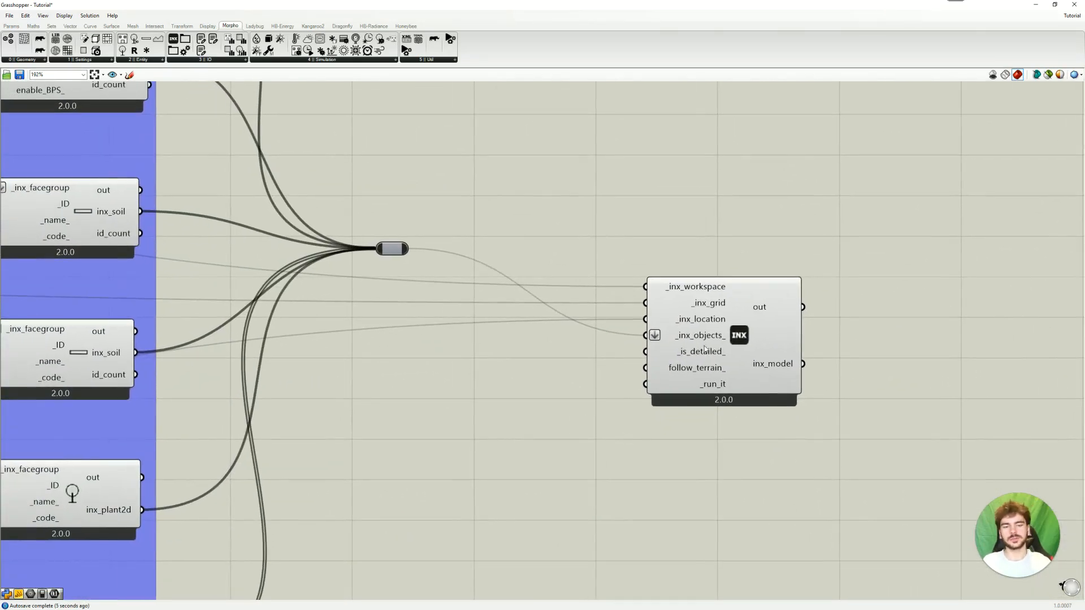
{"action": "mouse_move", "coordinate": [699, 351]}
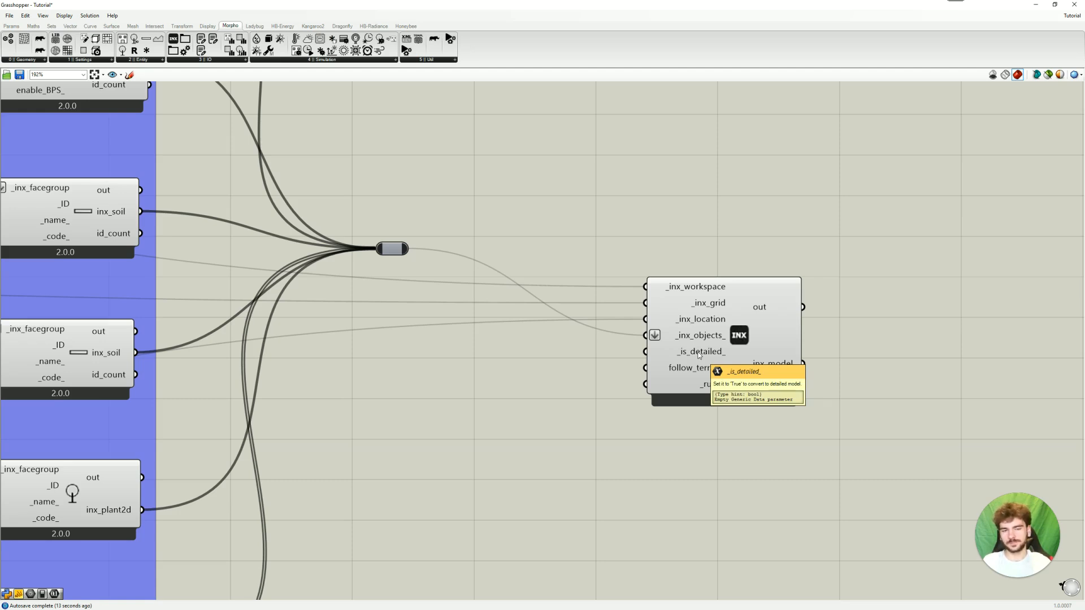
{"action": "mouse_move", "coordinate": [586, 379]}
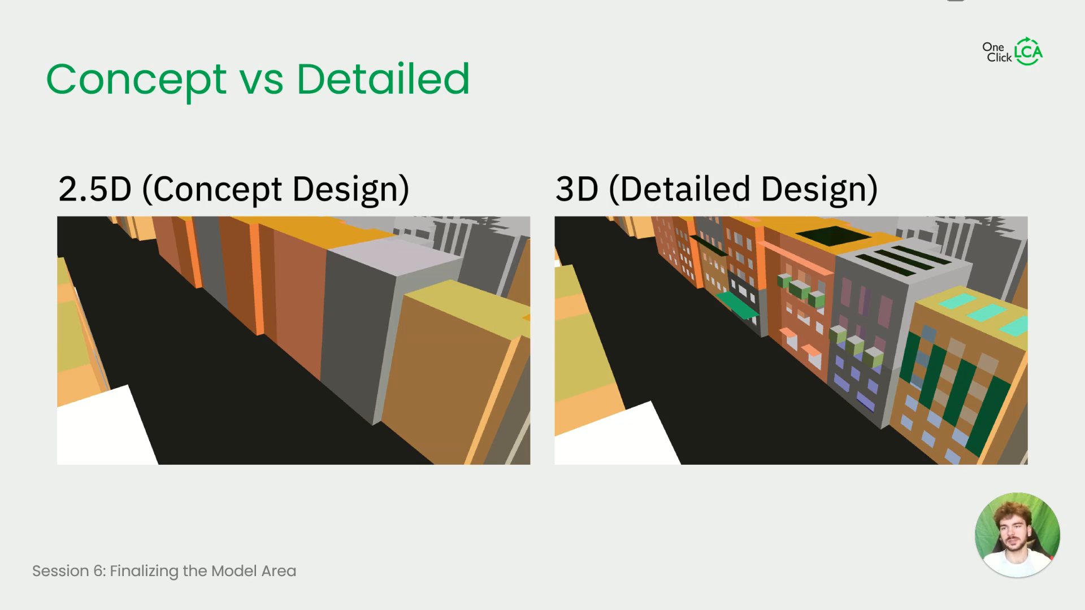
{"action": "mouse_move", "coordinate": [147, 331]}
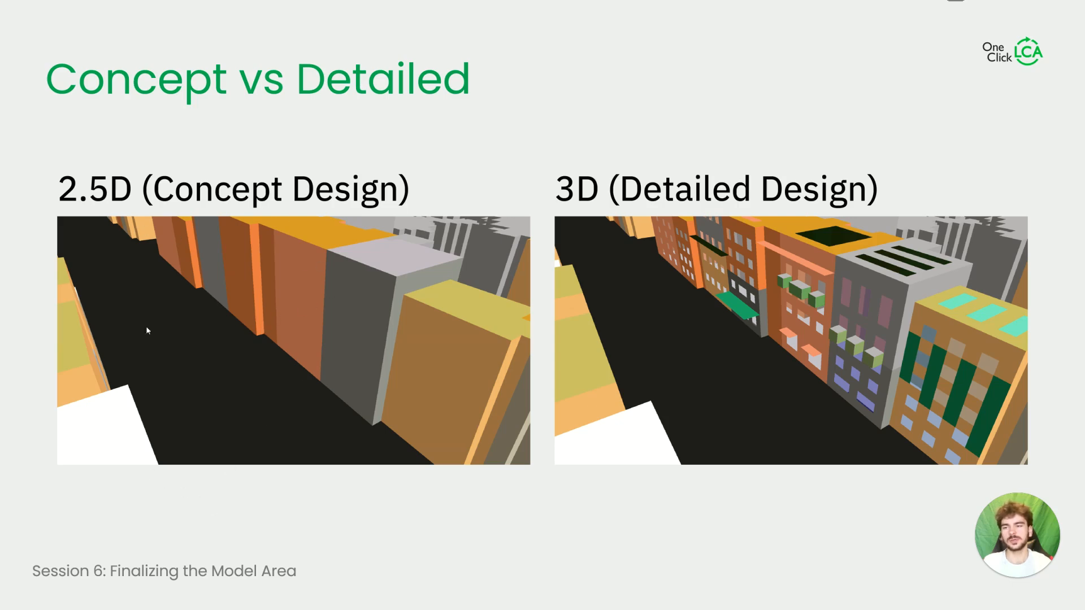
{"action": "mouse_move", "coordinate": [325, 480]}
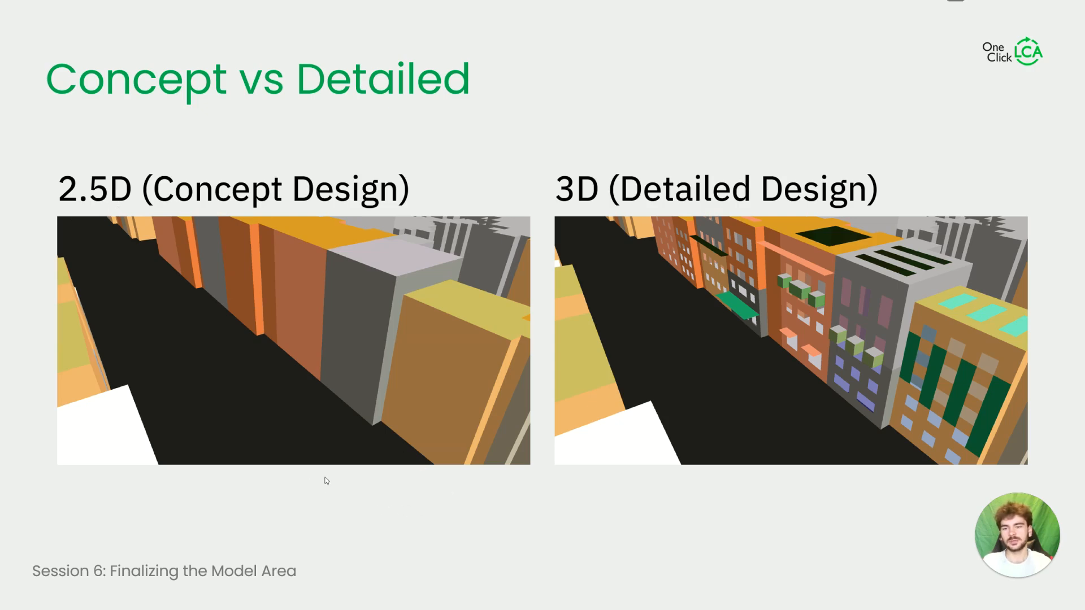
{"action": "mouse_move", "coordinate": [231, 413]}
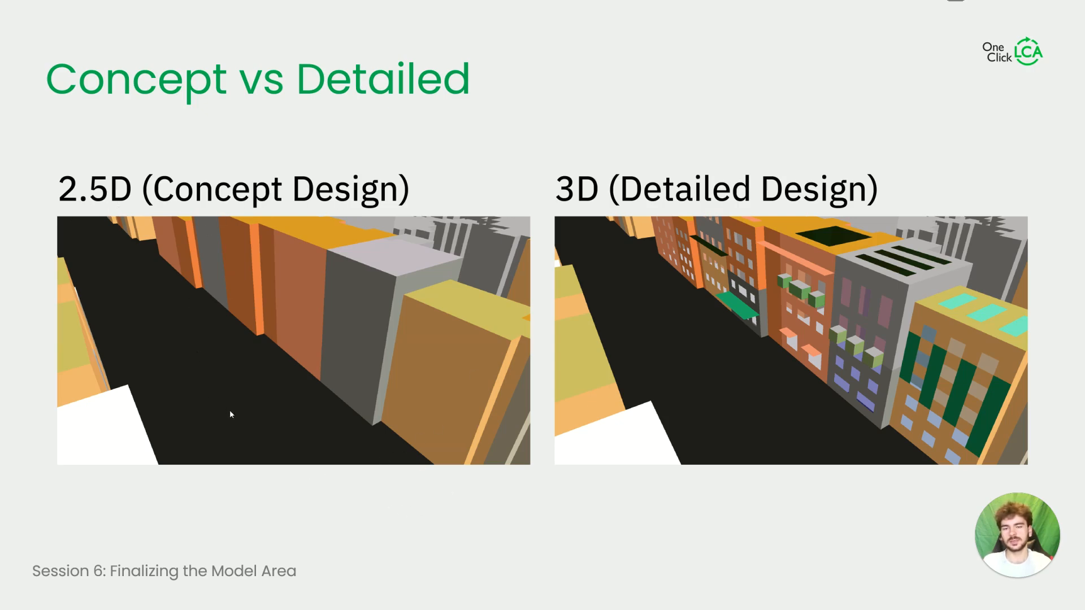
{"action": "mouse_move", "coordinate": [475, 540]}
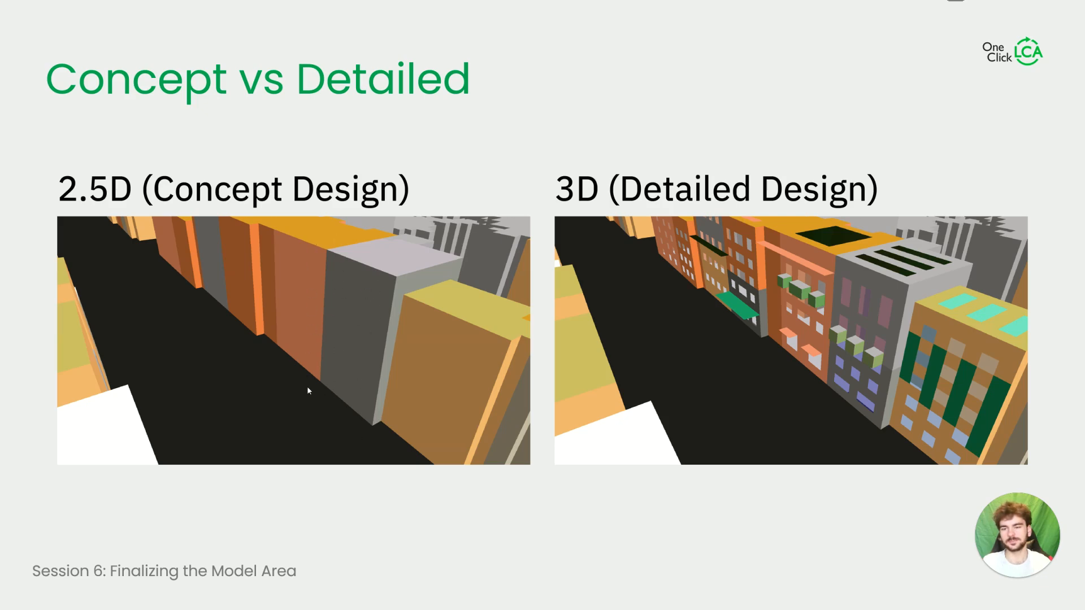
{"action": "mouse_move", "coordinate": [326, 376]}
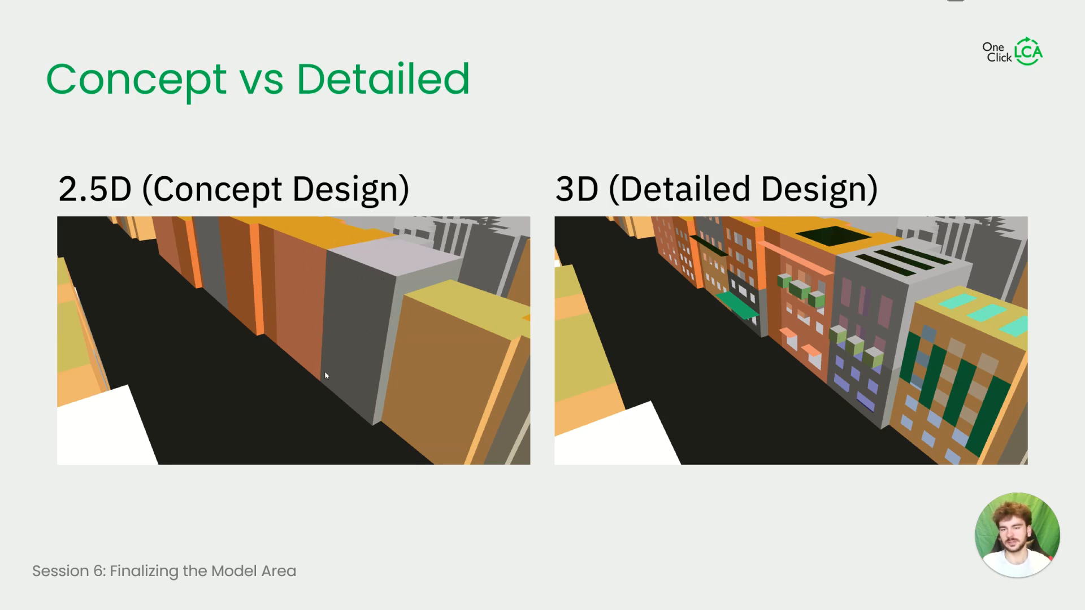
{"action": "mouse_move", "coordinate": [423, 436]}
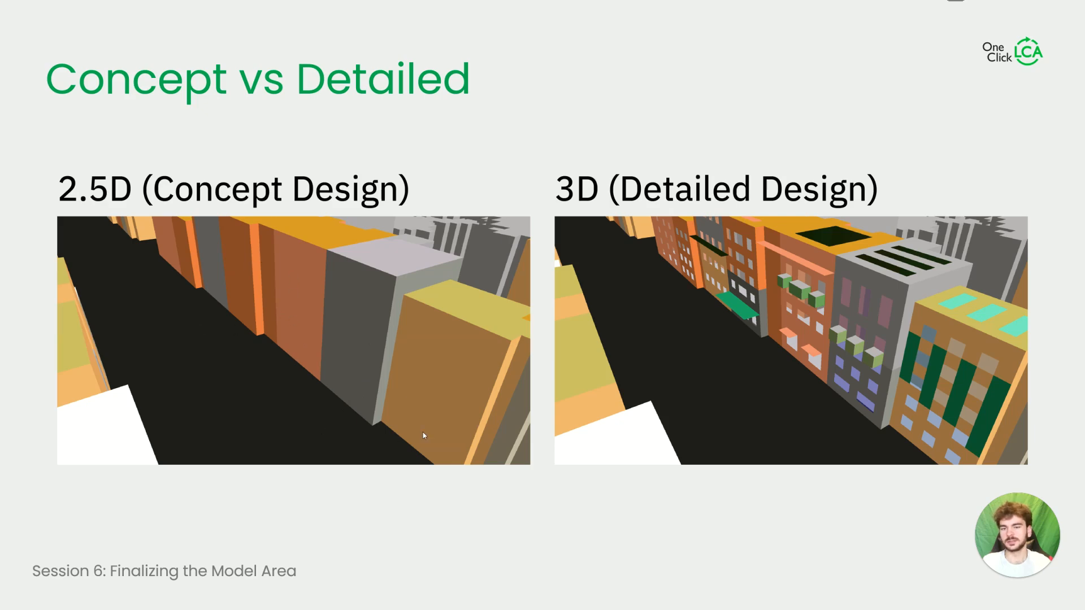
{"action": "mouse_move", "coordinate": [839, 470]}
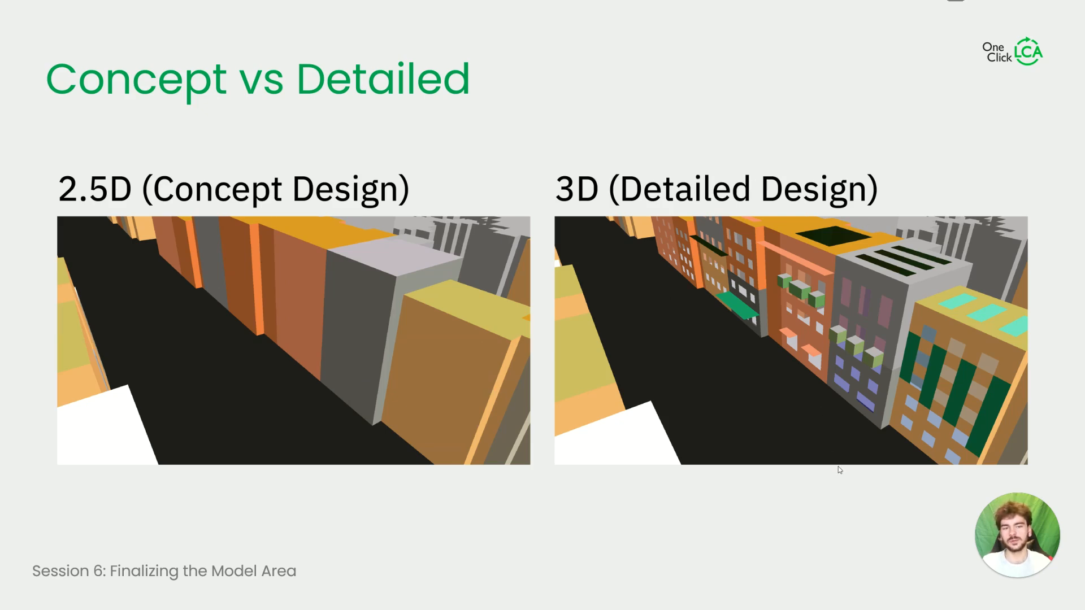
{"action": "mouse_move", "coordinate": [856, 312]}
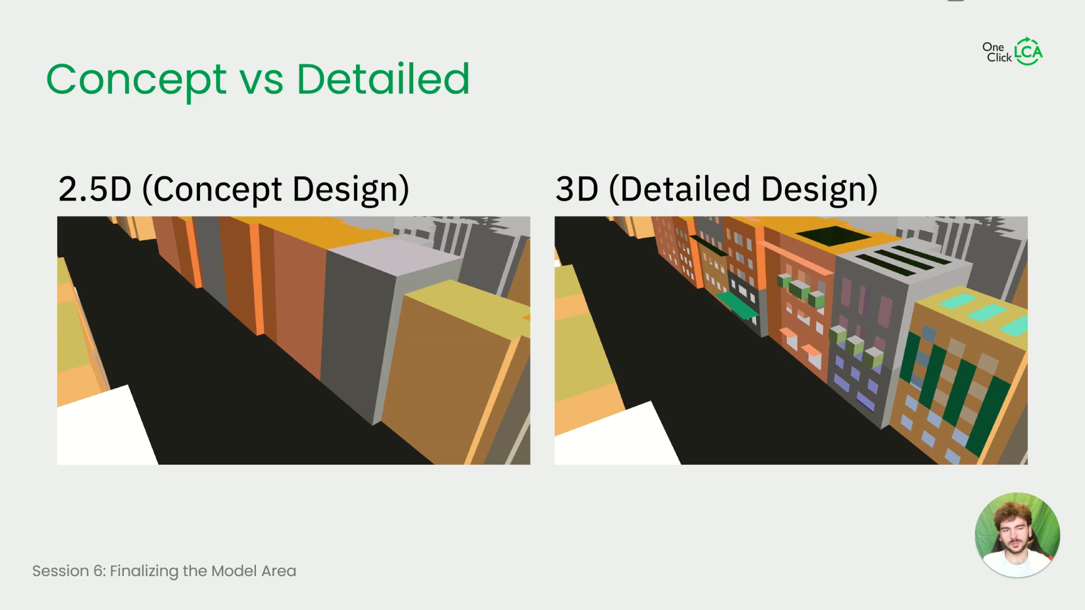
{"action": "mouse_move", "coordinate": [849, 269]}
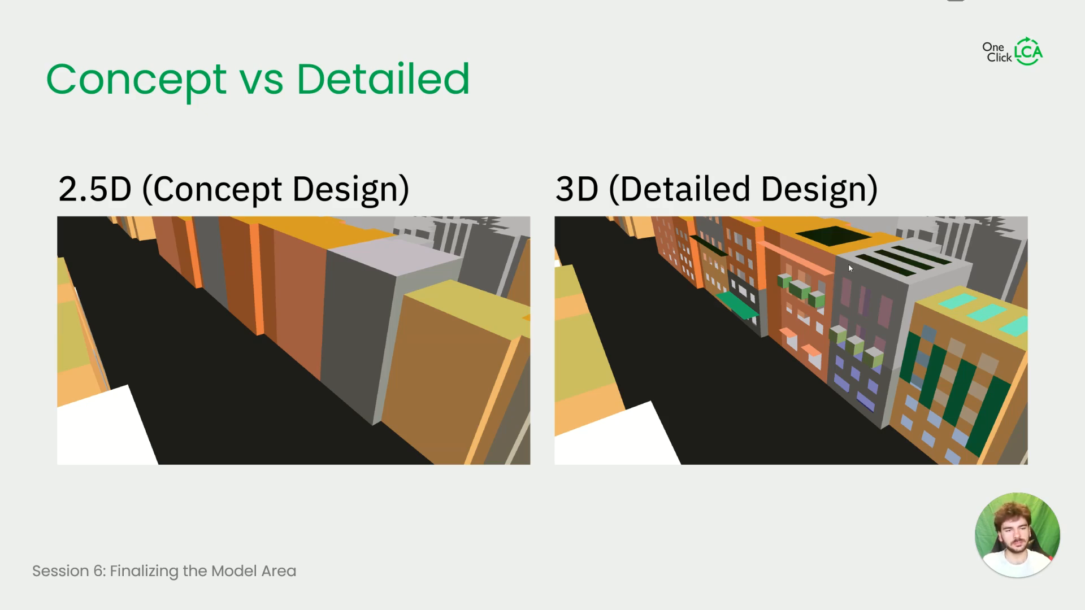
{"action": "mouse_move", "coordinate": [875, 334]}
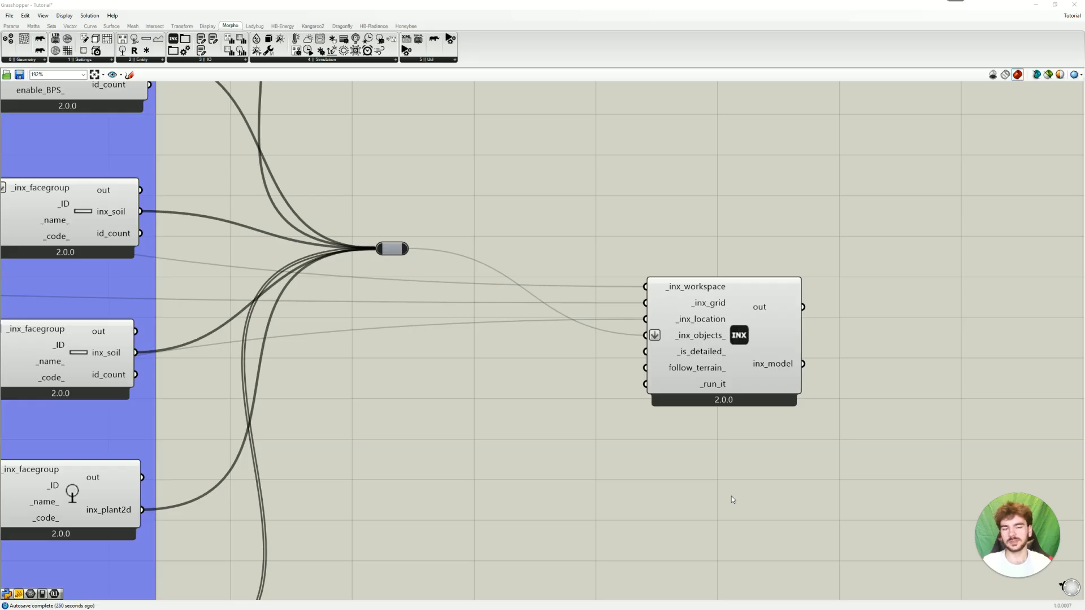
{"action": "mouse_move", "coordinate": [598, 381]}
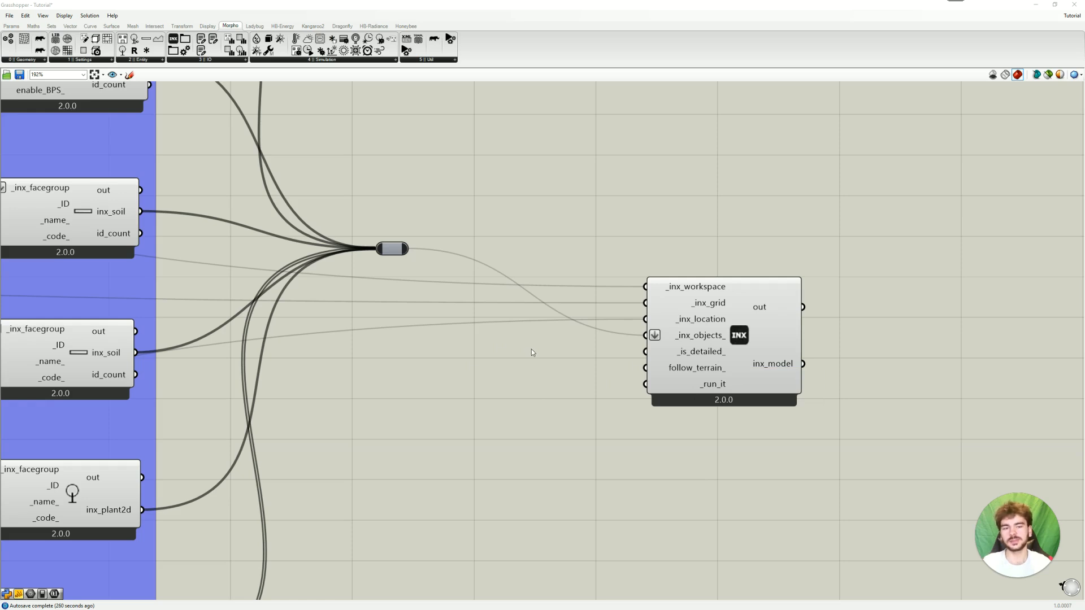
{"action": "mouse_move", "coordinate": [583, 352]}
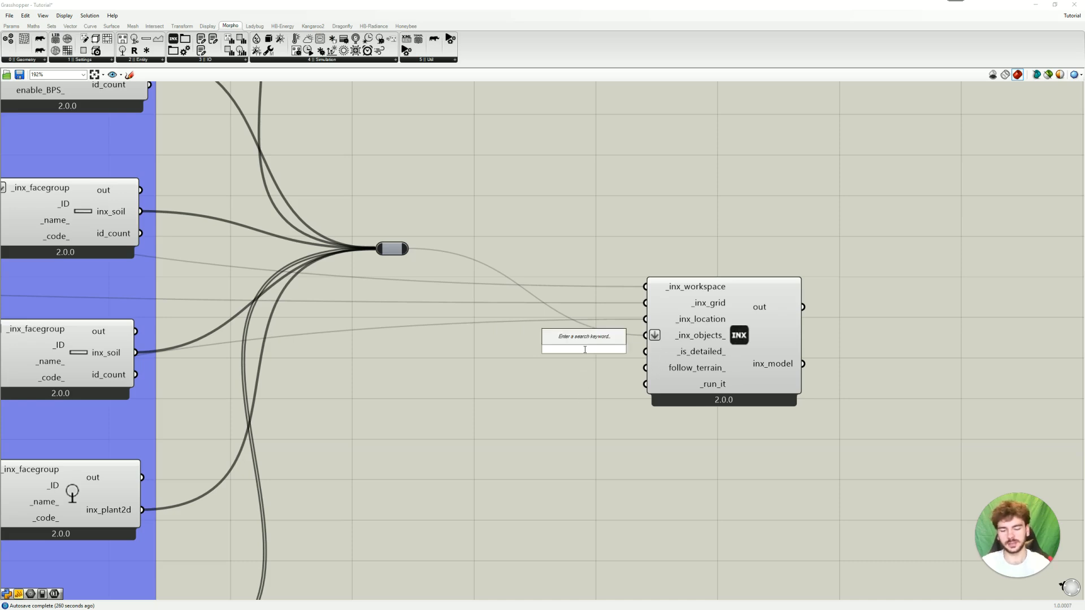
Add a Boolean Toggle for the _is_detailed_ input and switch it to True.
{"action": "type", "text": "boole"}
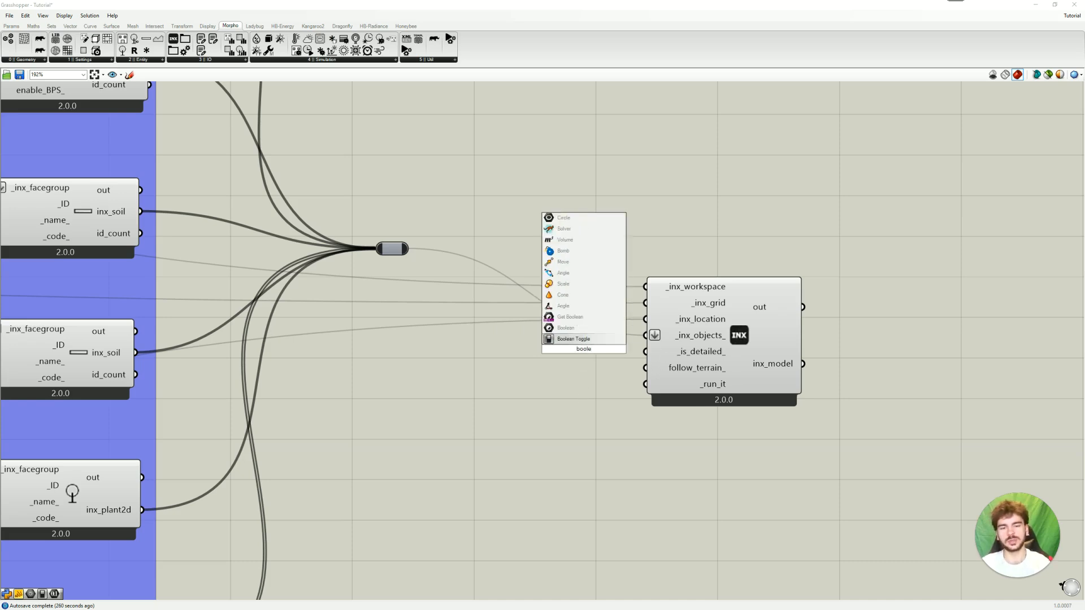
{"action": "left_click", "coordinate": [573, 339]}
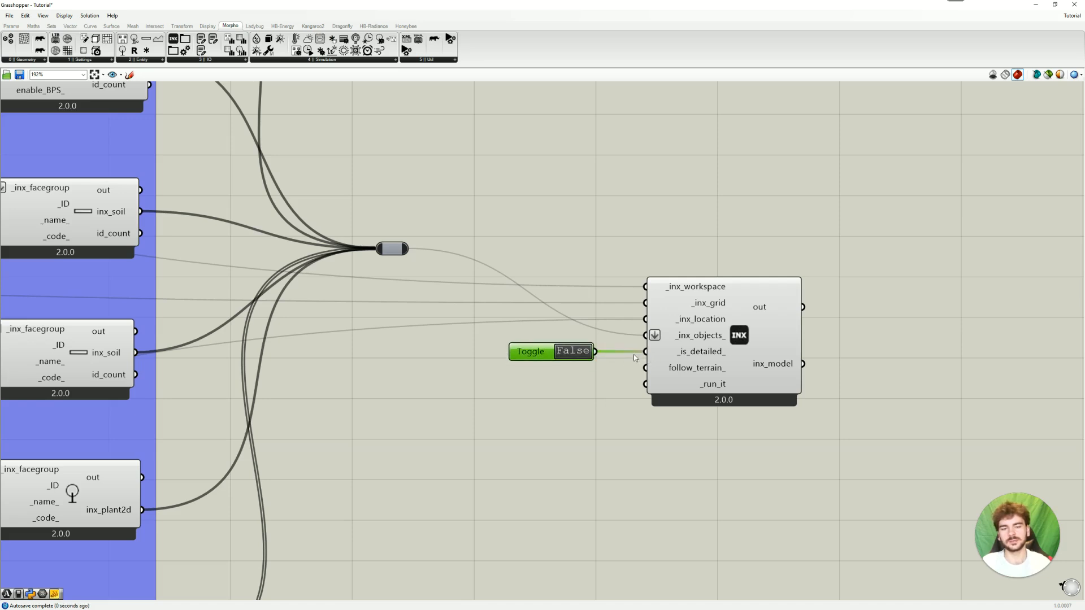
{"action": "mouse_move", "coordinate": [580, 363]}
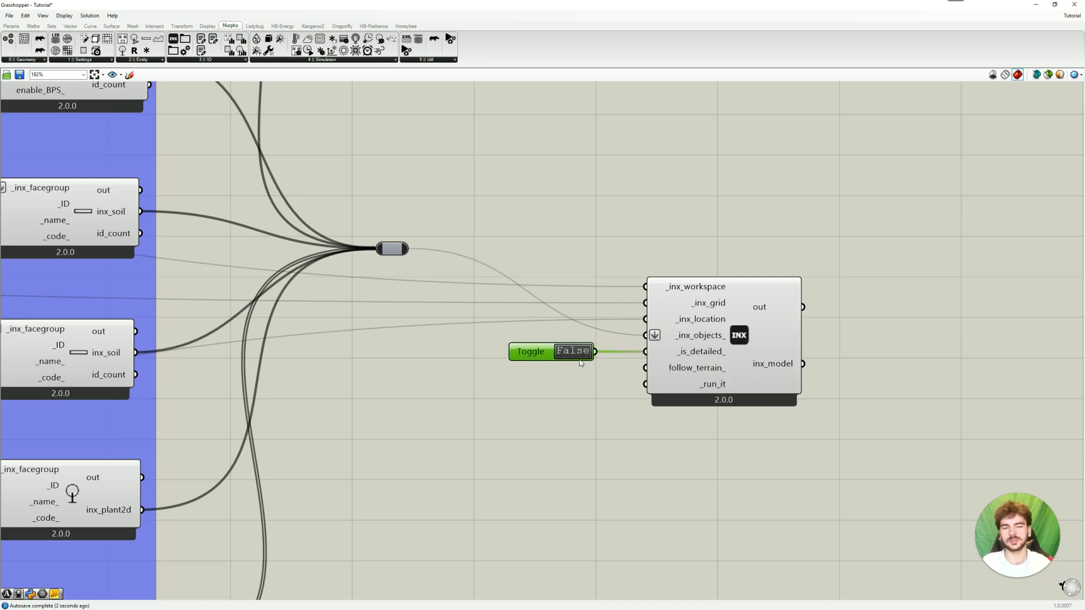
{"action": "left_click", "coordinate": [571, 351]}
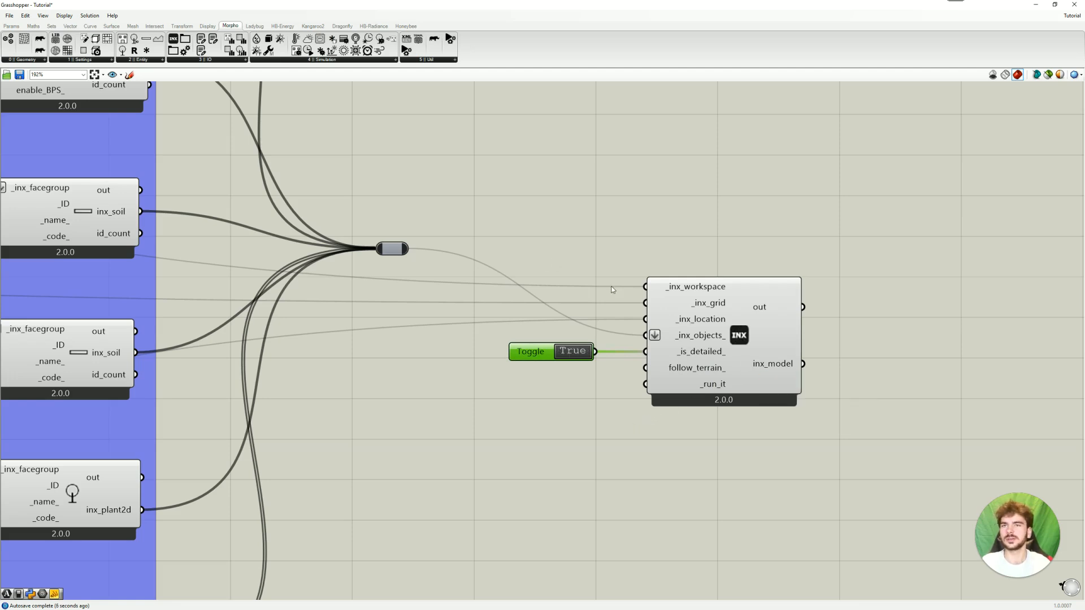
{"action": "mouse_move", "coordinate": [542, 388]}
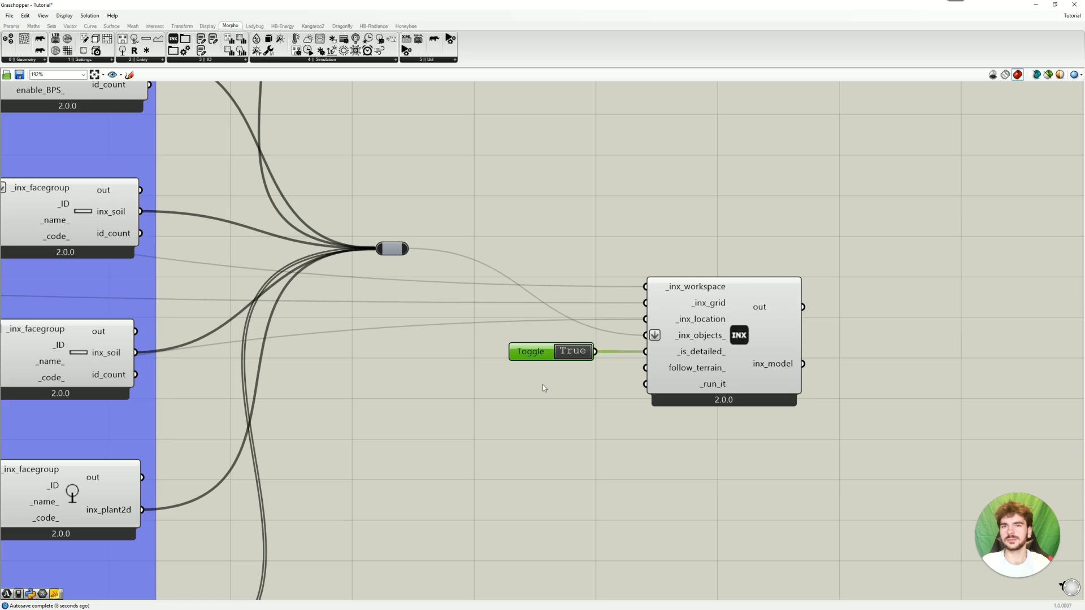
{"action": "mouse_move", "coordinate": [437, 314]}
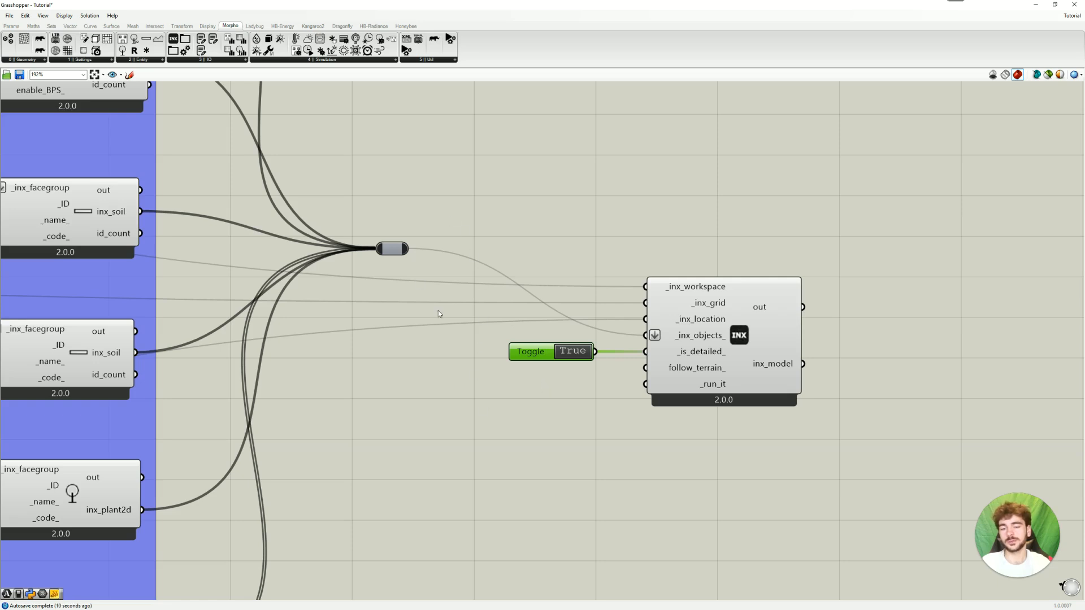
{"action": "mouse_move", "coordinate": [330, 205]}
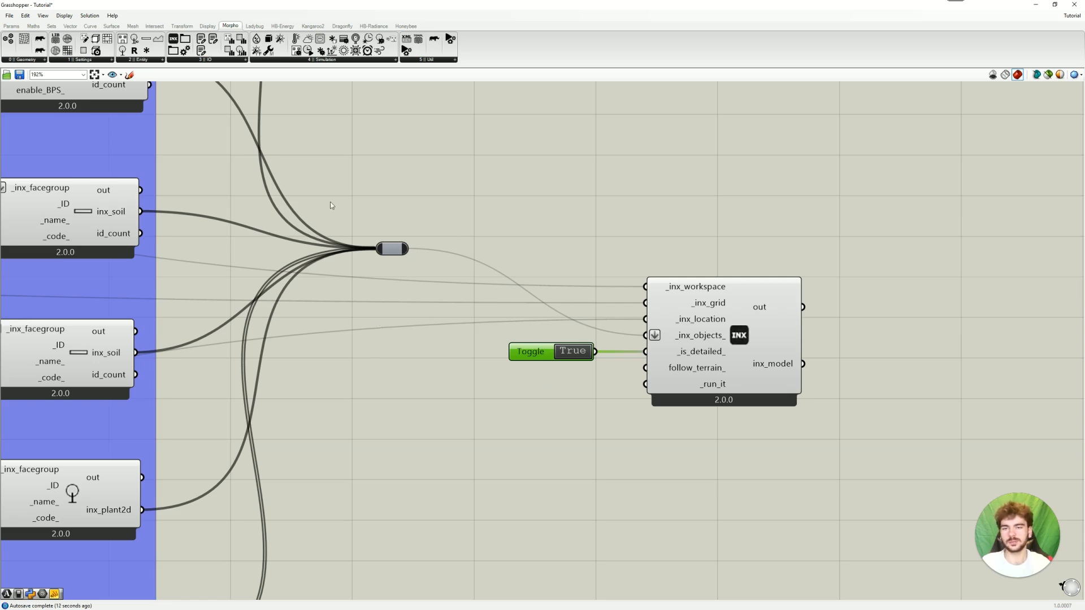
{"action": "mouse_move", "coordinate": [566, 393]}
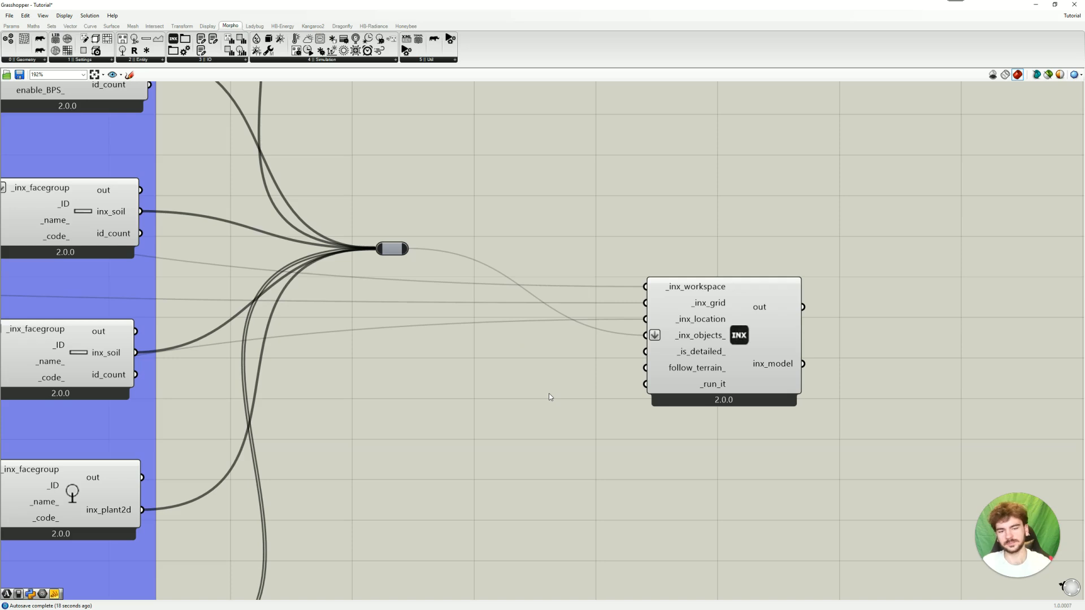
{"action": "mouse_move", "coordinate": [788, 383]}
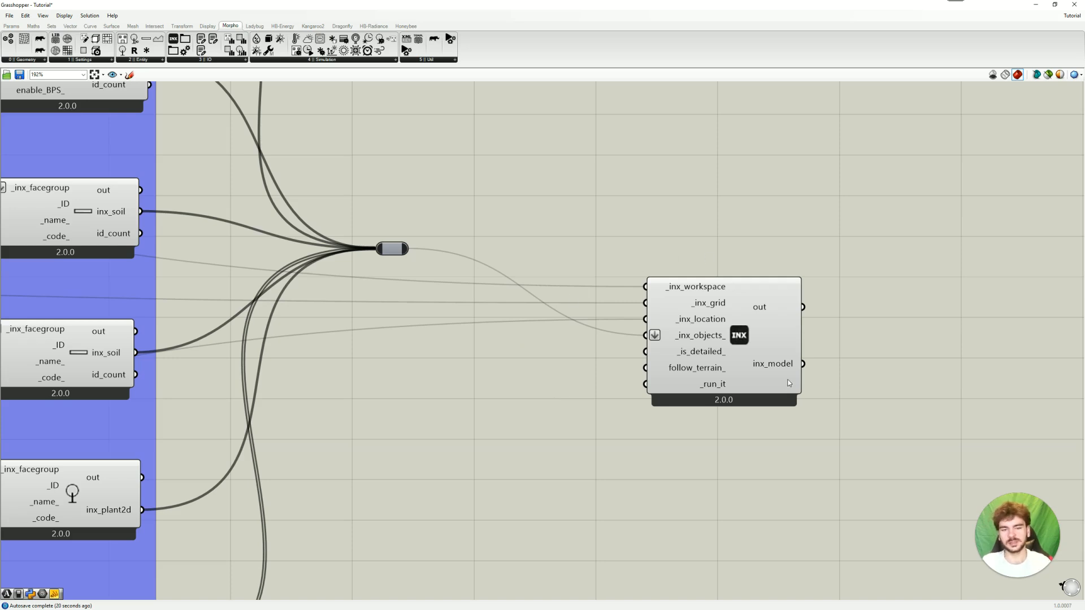
{"action": "mouse_move", "coordinate": [655, 373]}
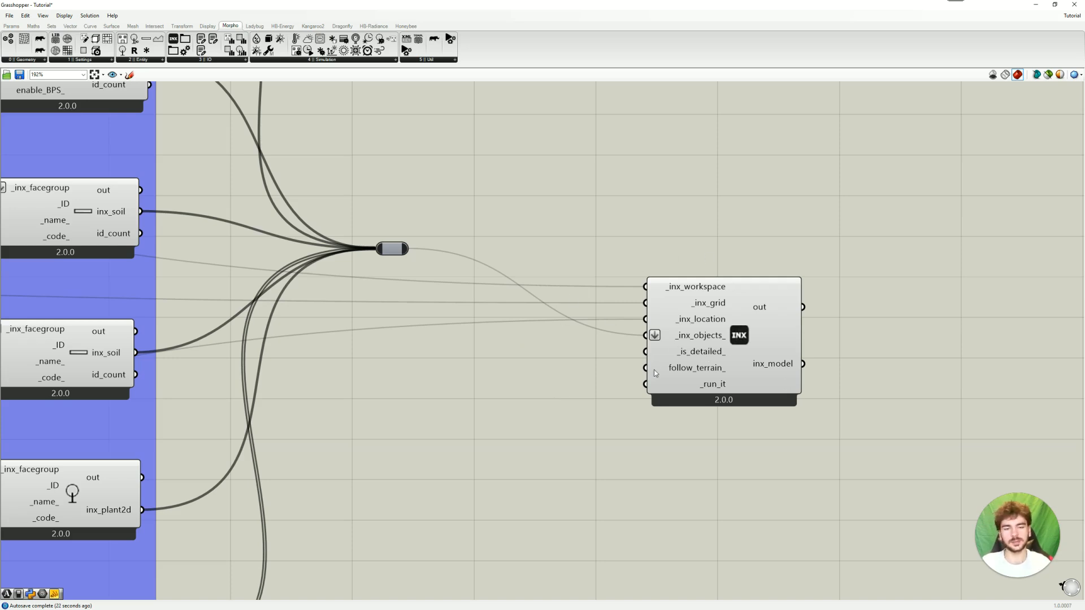
{"action": "mouse_move", "coordinate": [649, 378]}
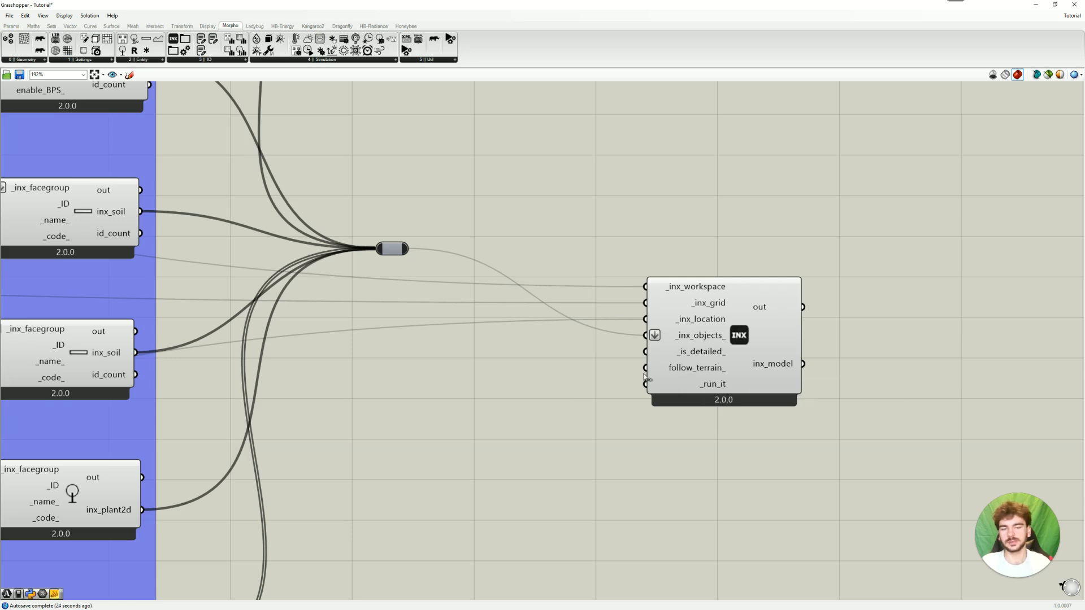
{"action": "mouse_move", "coordinate": [367, 385]}
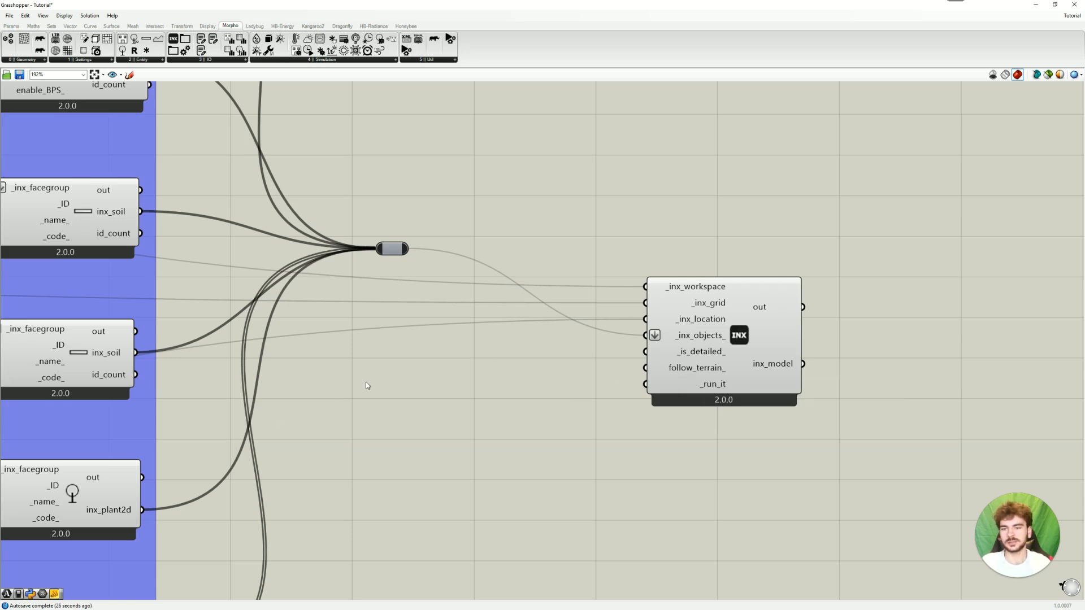
{"action": "mouse_move", "coordinate": [613, 351]}
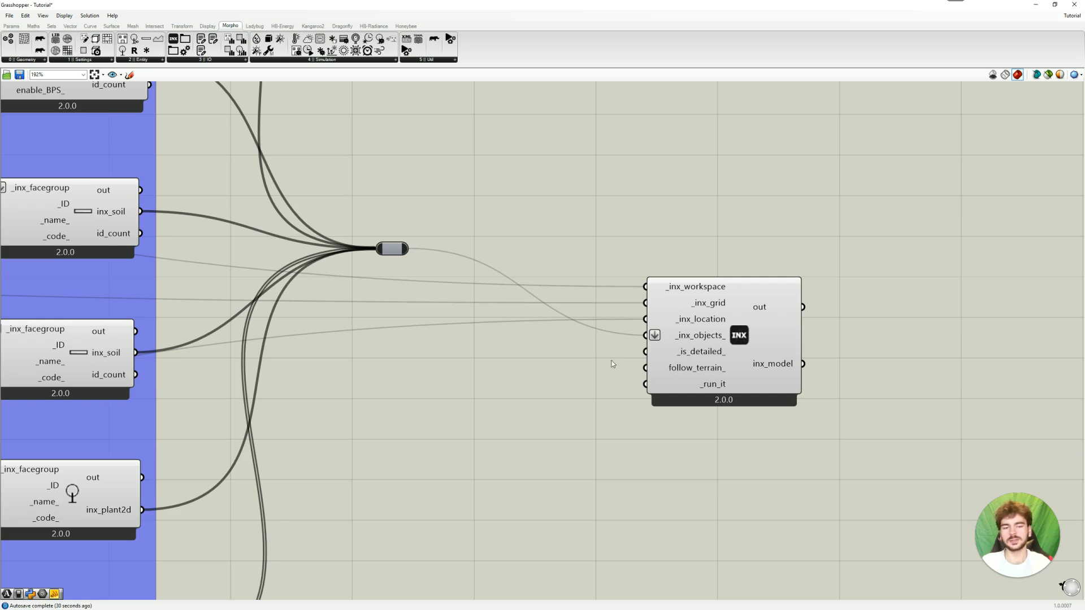
{"action": "mouse_move", "coordinate": [542, 419]}
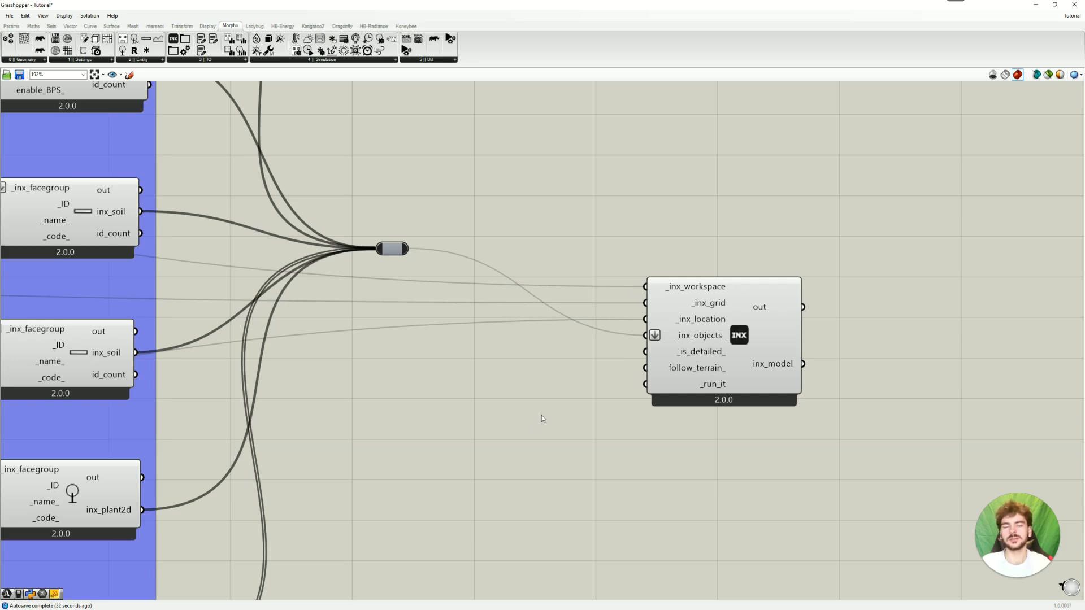
{"action": "mouse_move", "coordinate": [618, 404]}
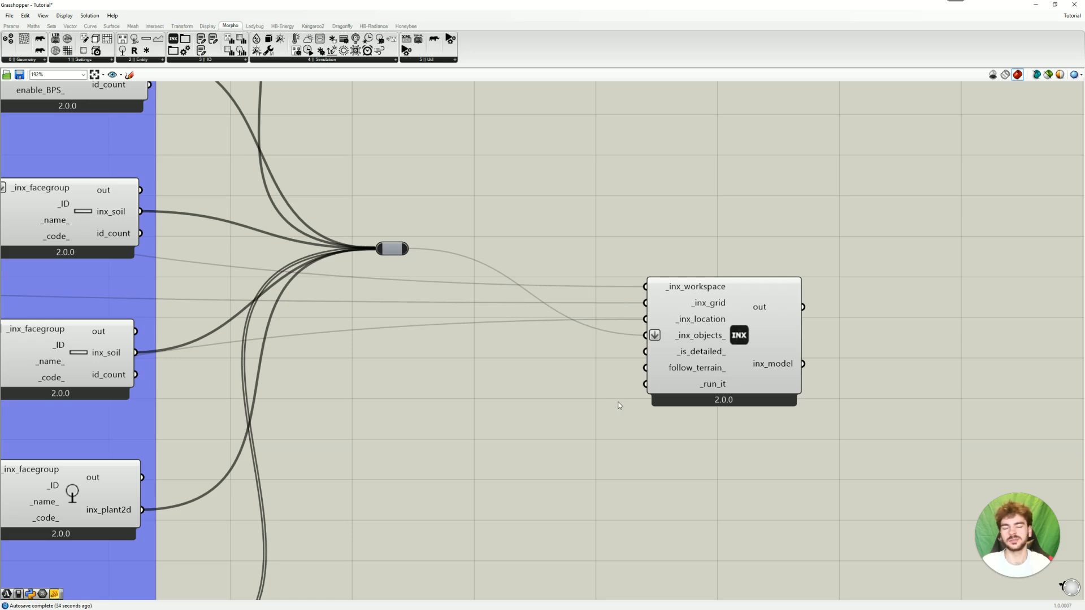
{"action": "mouse_move", "coordinate": [563, 388]}
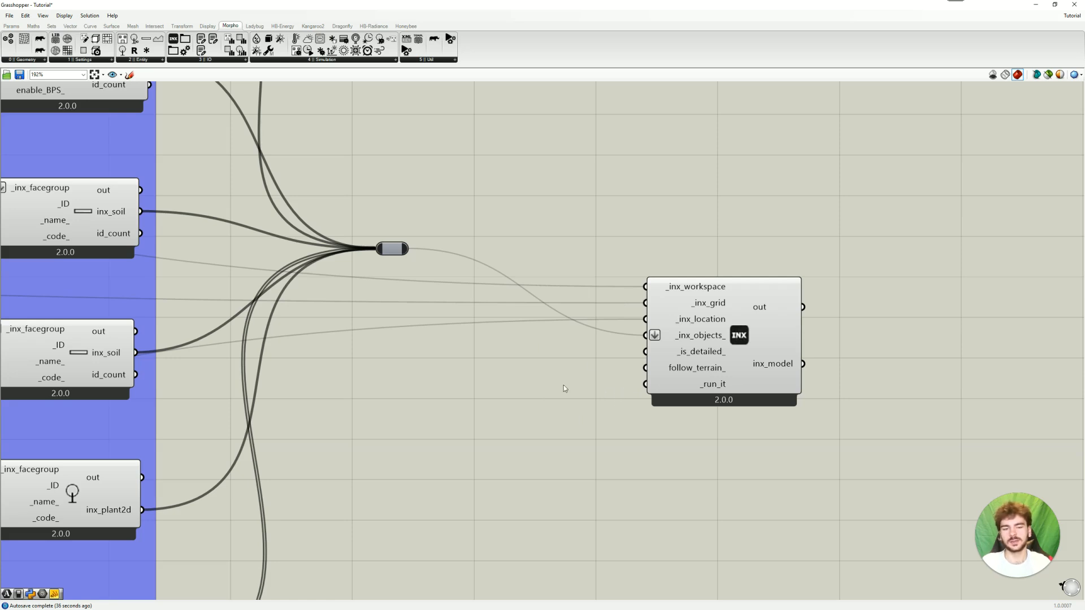
{"action": "mouse_move", "coordinate": [710, 384]}
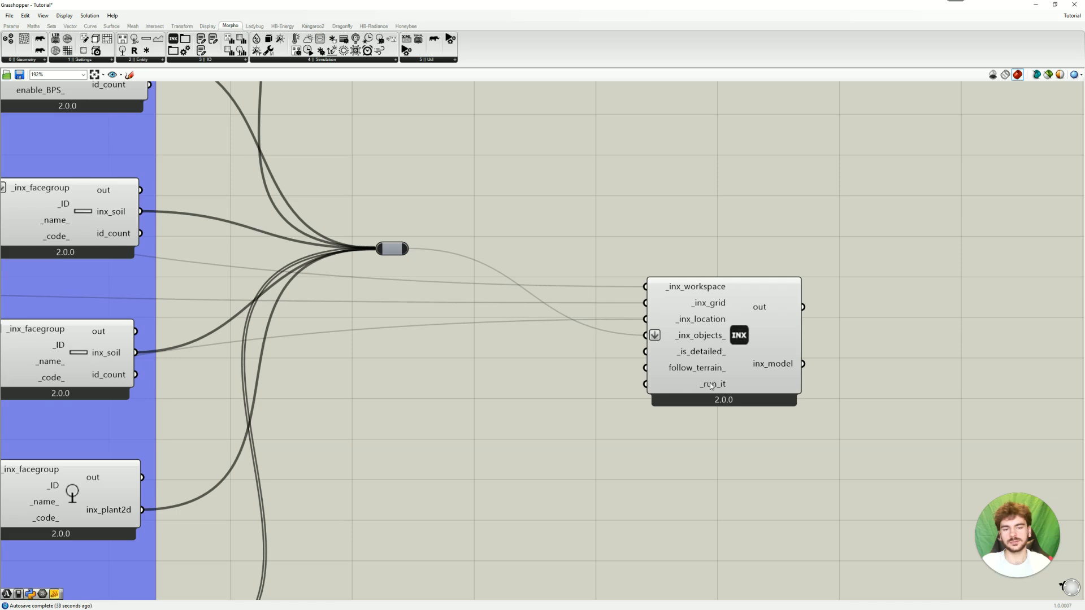
Add a Boolean Toggle via the 'boo' search for _run_it_ and set it True.
{"action": "double_click", "coordinate": [584, 373]}
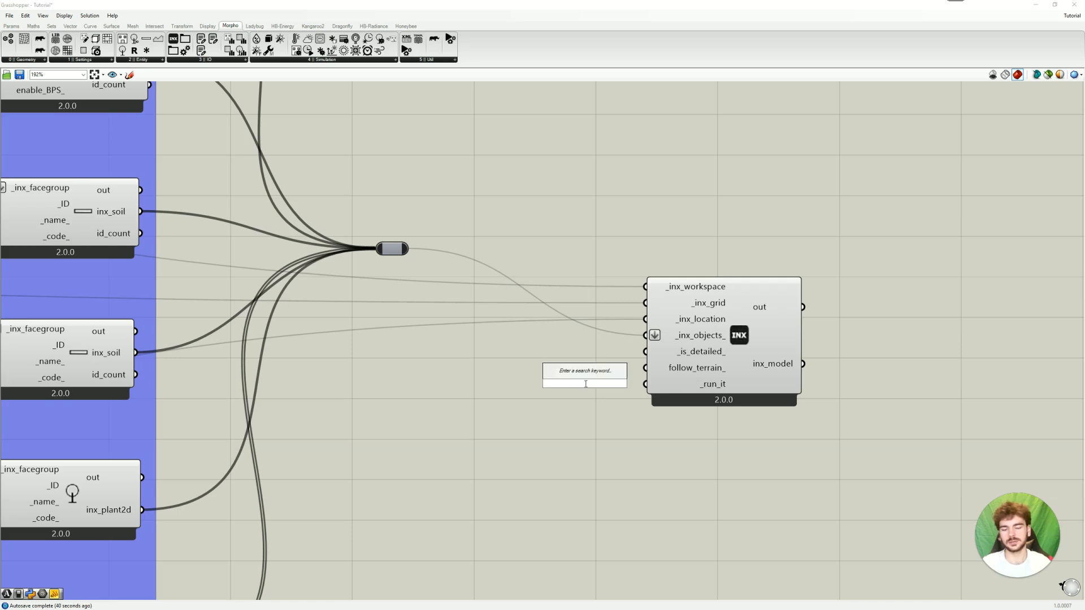
{"action": "type", "text": "boo"}
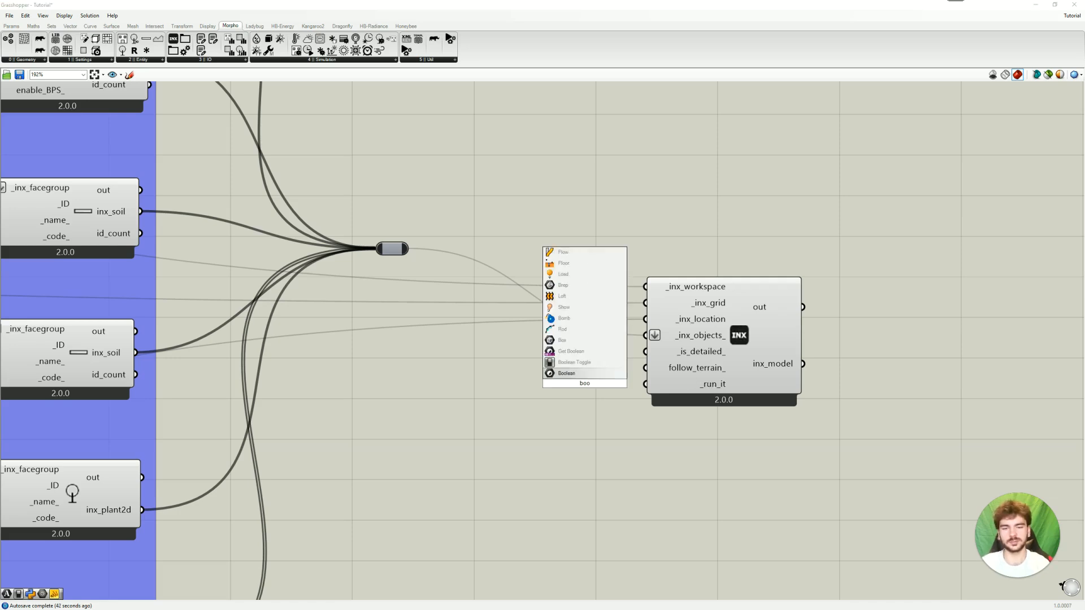
{"action": "left_click", "coordinate": [573, 362]}
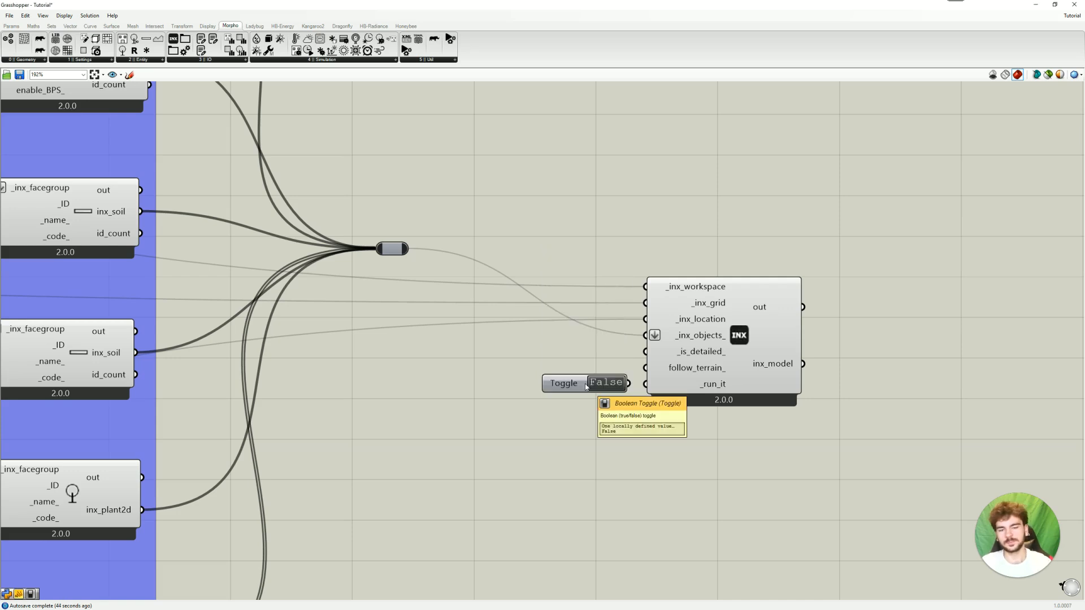
{"action": "left_click", "coordinate": [564, 383]}
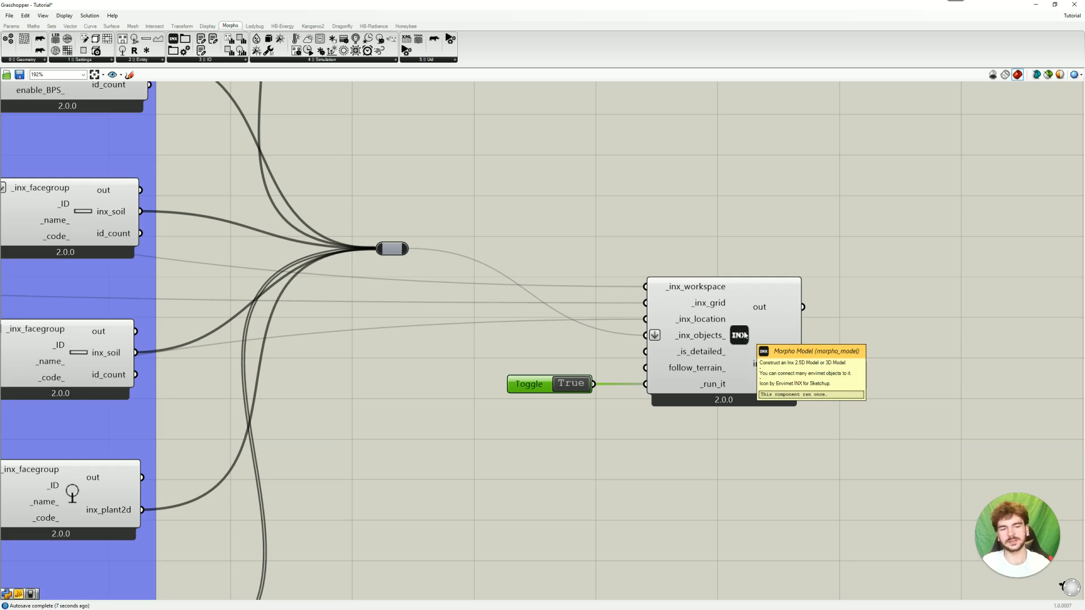
{"action": "mouse_move", "coordinate": [690, 197]}
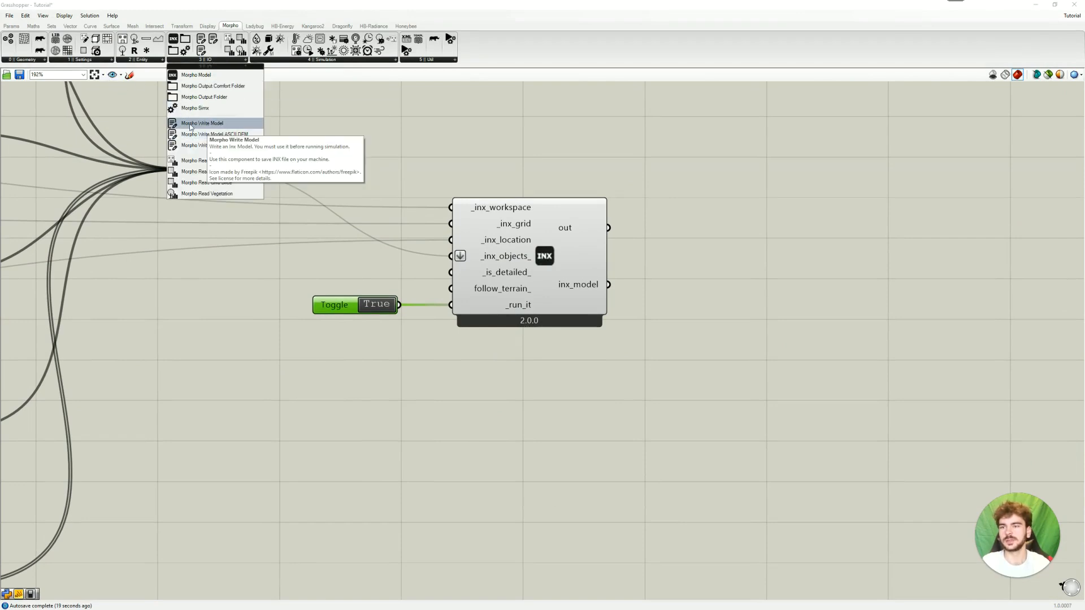
Add the Morpho Write Model component and set its write toggle to True.
{"action": "left_click", "coordinate": [203, 123]}
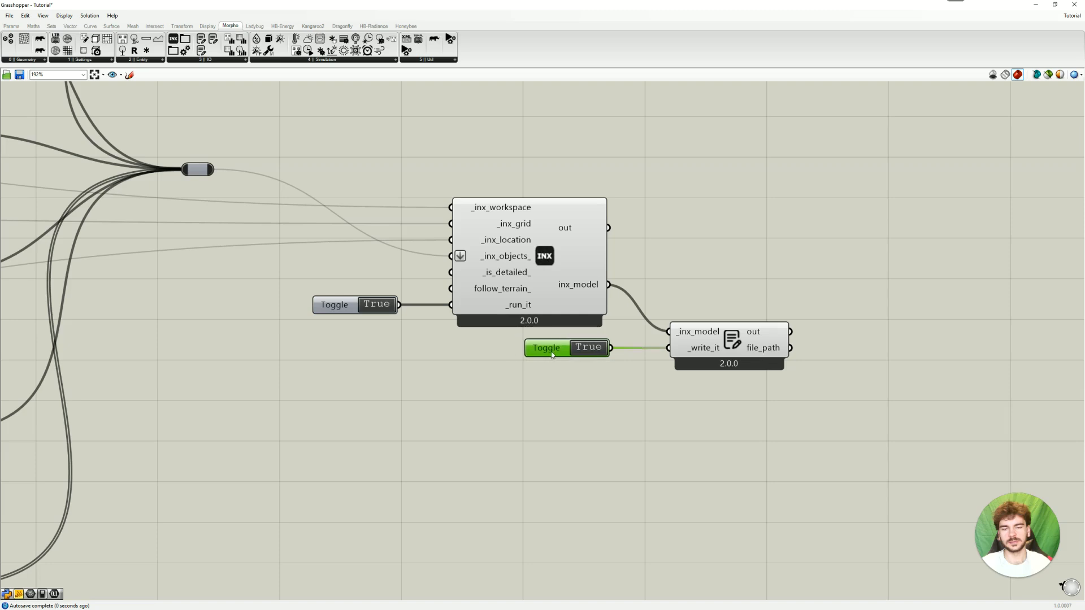
{"action": "mouse_move", "coordinate": [581, 378]}
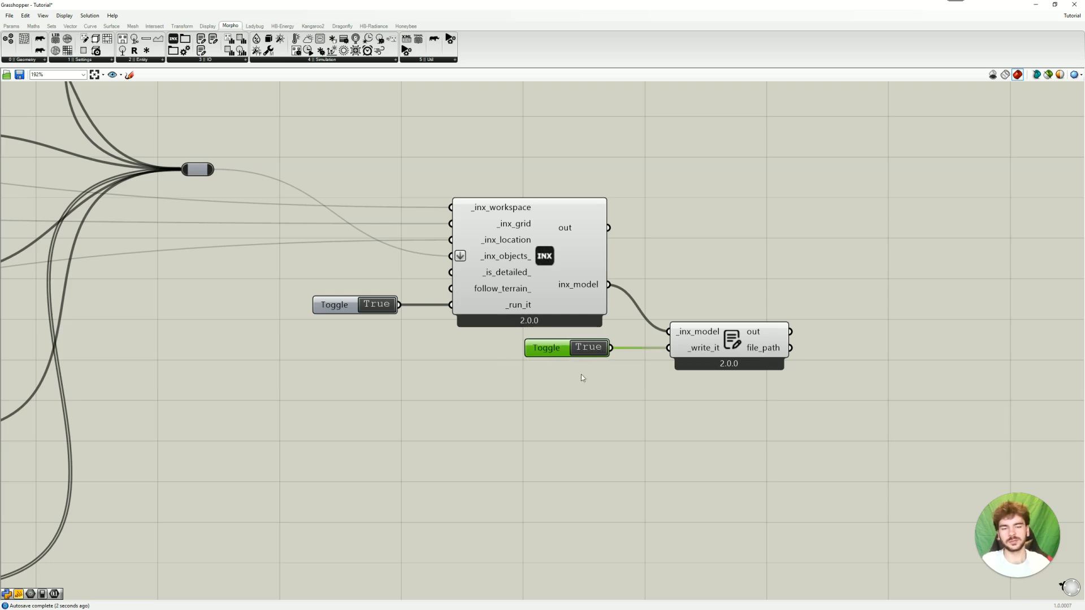
{"action": "left_click", "coordinate": [588, 348]}
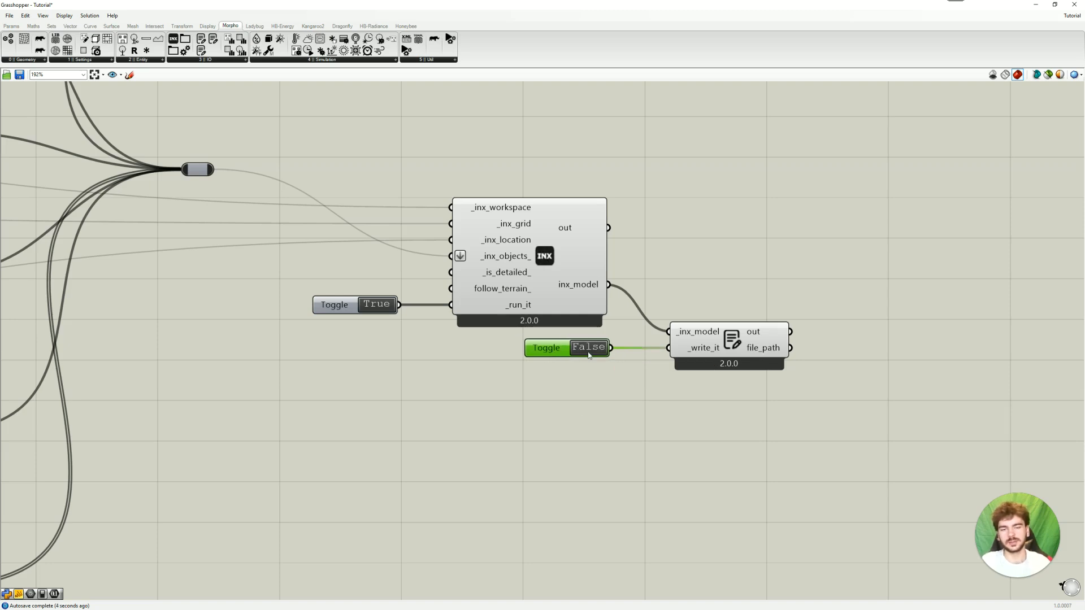
{"action": "left_click", "coordinate": [589, 348]}
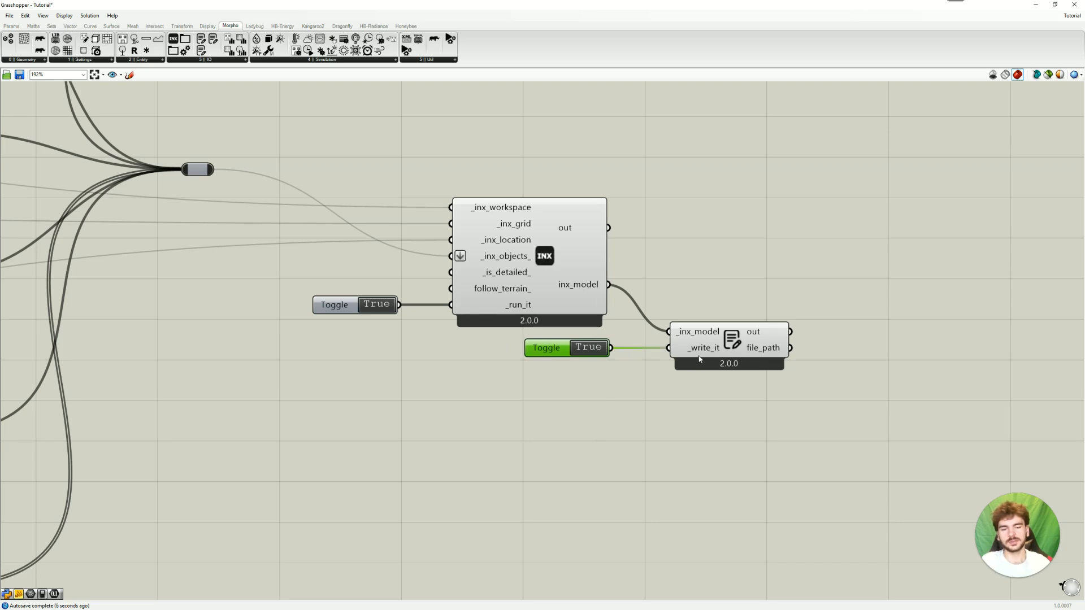
{"action": "scroll", "scroll_direction": "down", "scroll_amount": 3}
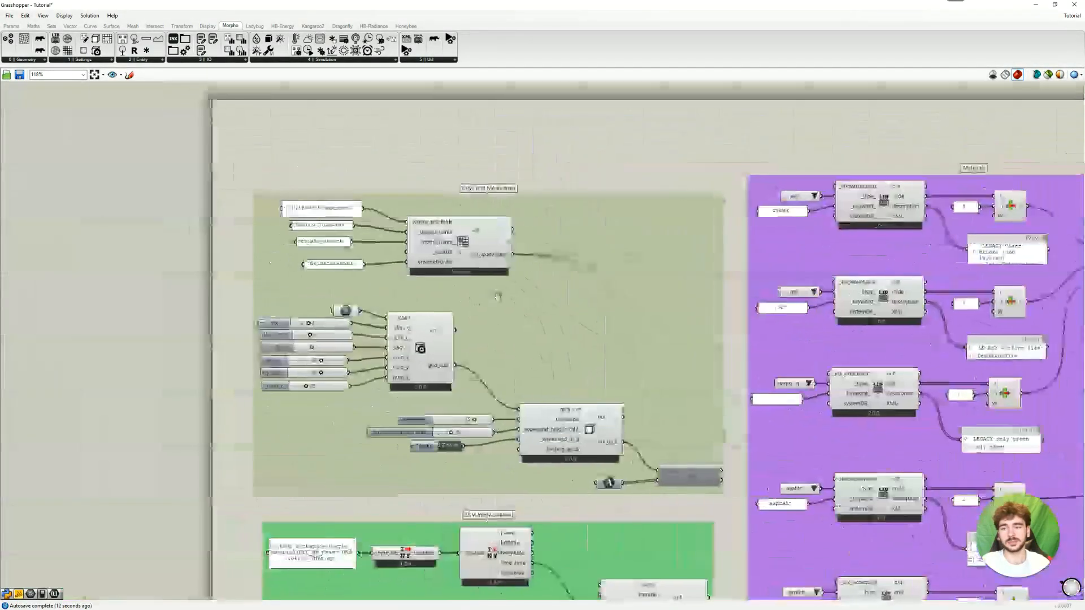
Scroll the canvas over to the INX model and write components, then clear the selection.
{"action": "scroll", "scroll_direction": "up", "scroll_amount": 3}
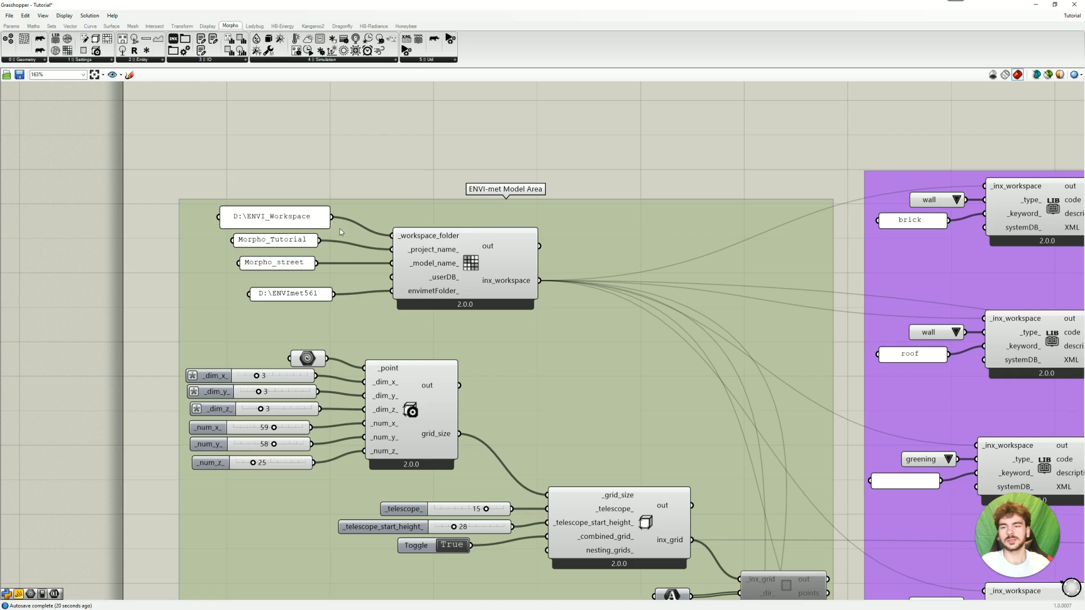
{"action": "mouse_move", "coordinate": [299, 243]}
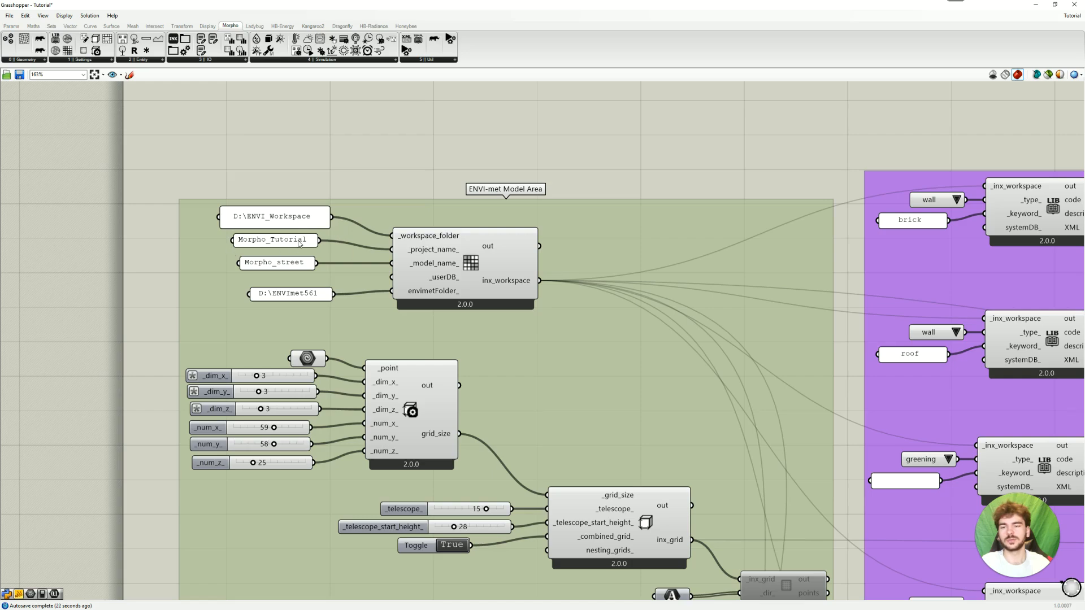
{"action": "scroll", "scroll_direction": "down", "scroll_amount": 3}
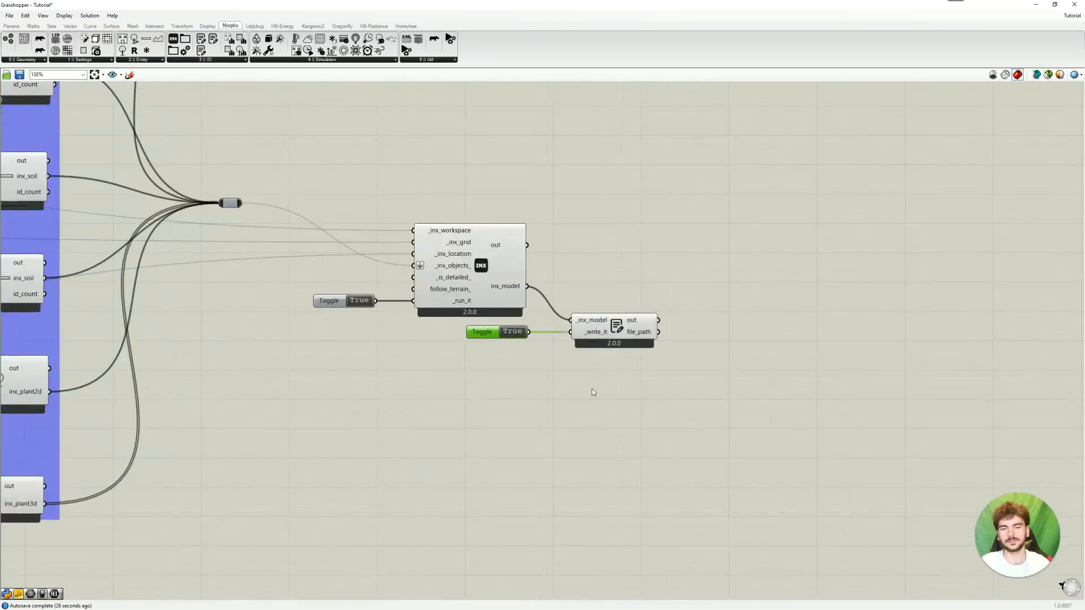
{"action": "left_click", "coordinate": [481, 331]}
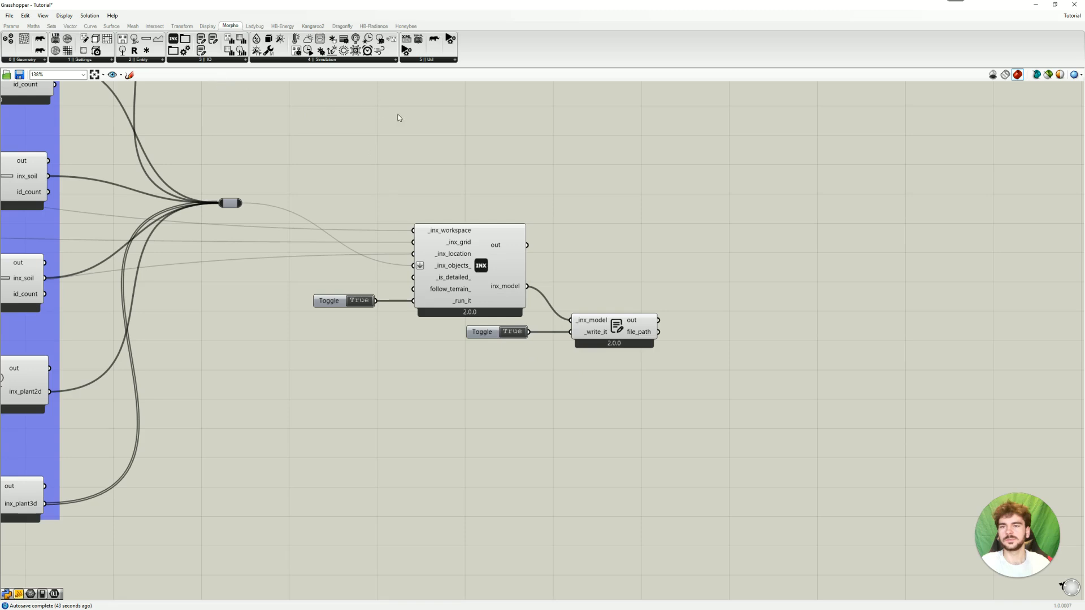
{"action": "mouse_move", "coordinate": [727, 311]}
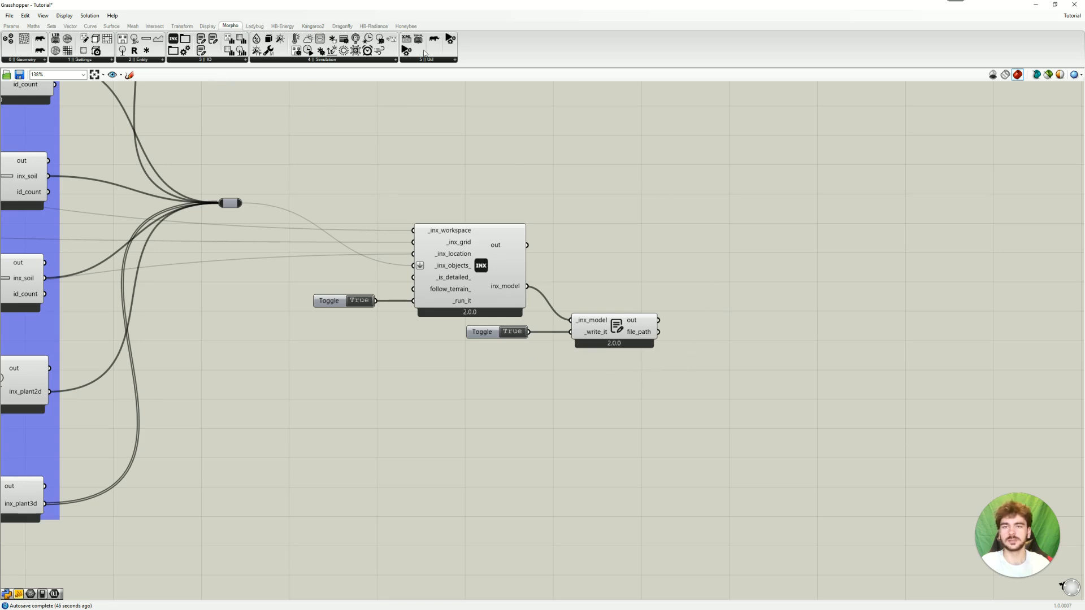
Add the Morpho Run INX component from the Util dropdown.
{"action": "left_click", "coordinate": [429, 59]}
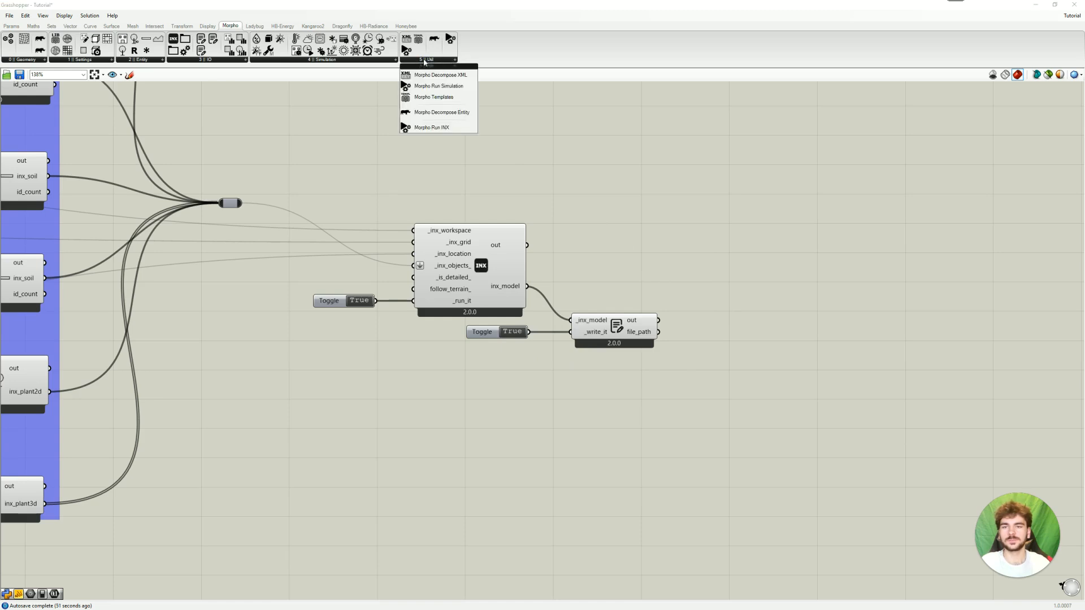
{"action": "mouse_move", "coordinate": [456, 132]}
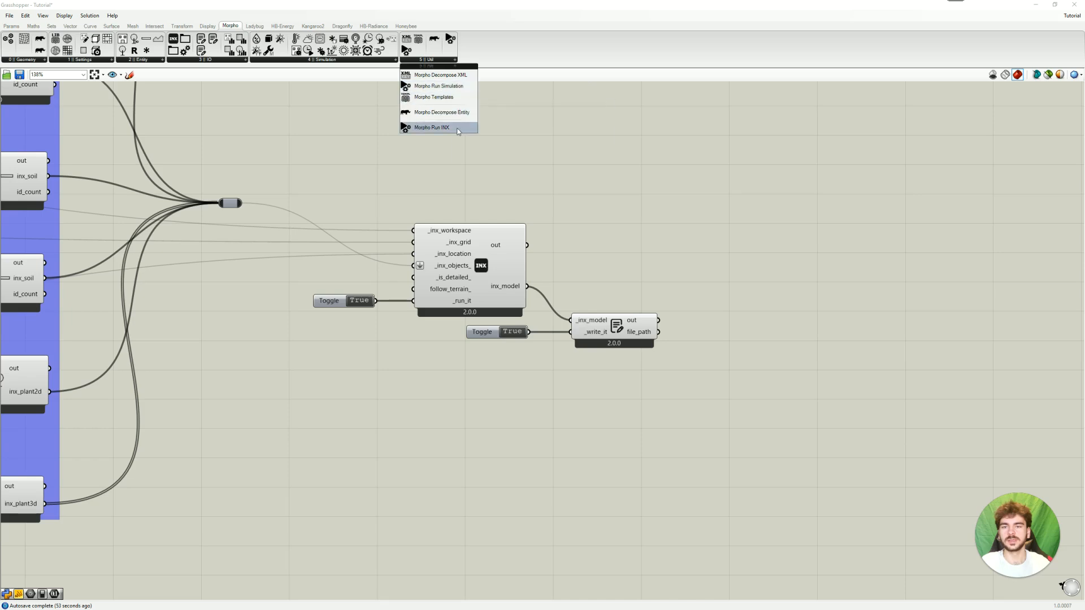
{"action": "left_click", "coordinate": [431, 127]}
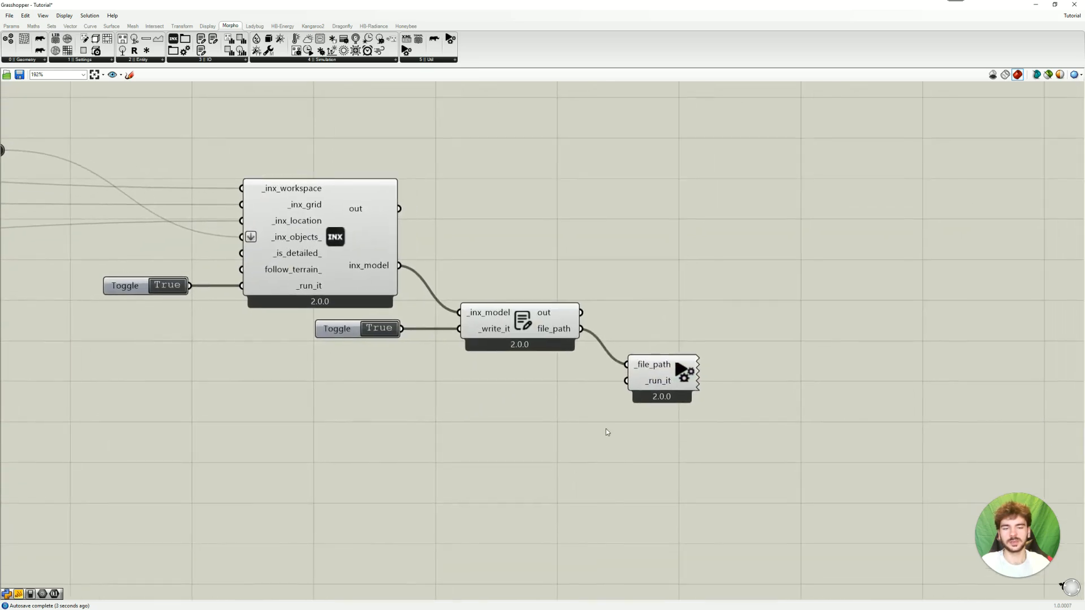
{"action": "mouse_move", "coordinate": [345, 328]}
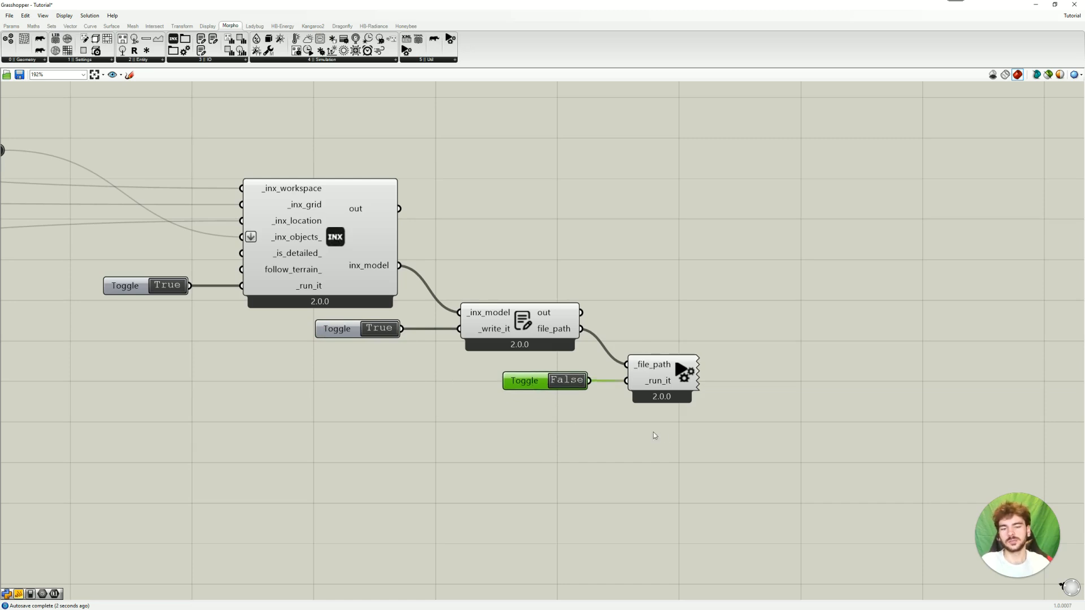
{"action": "mouse_move", "coordinate": [607, 438]}
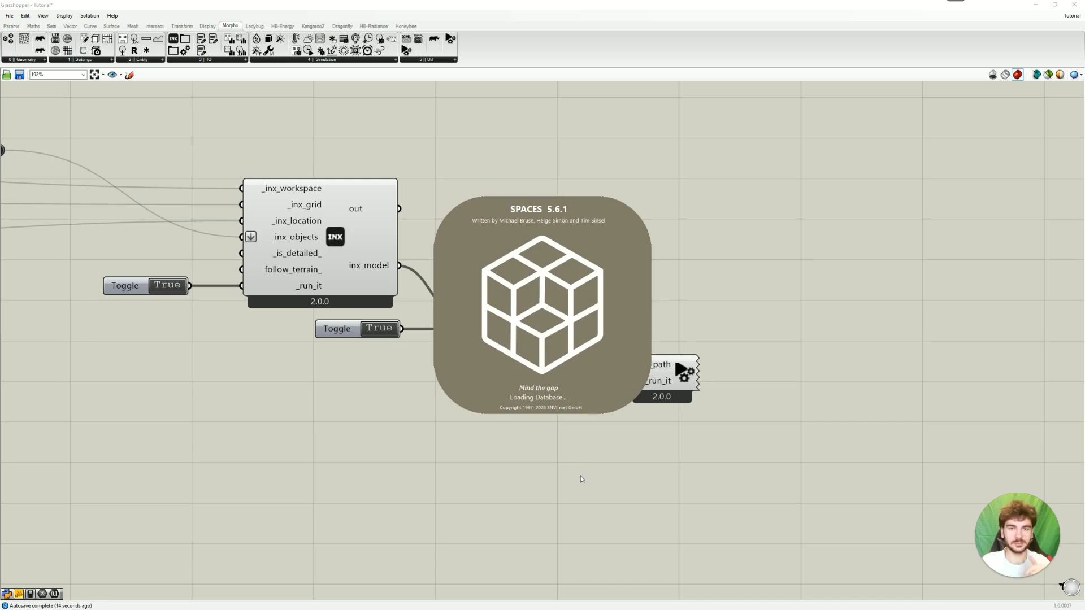
{"action": "mouse_move", "coordinate": [587, 475]}
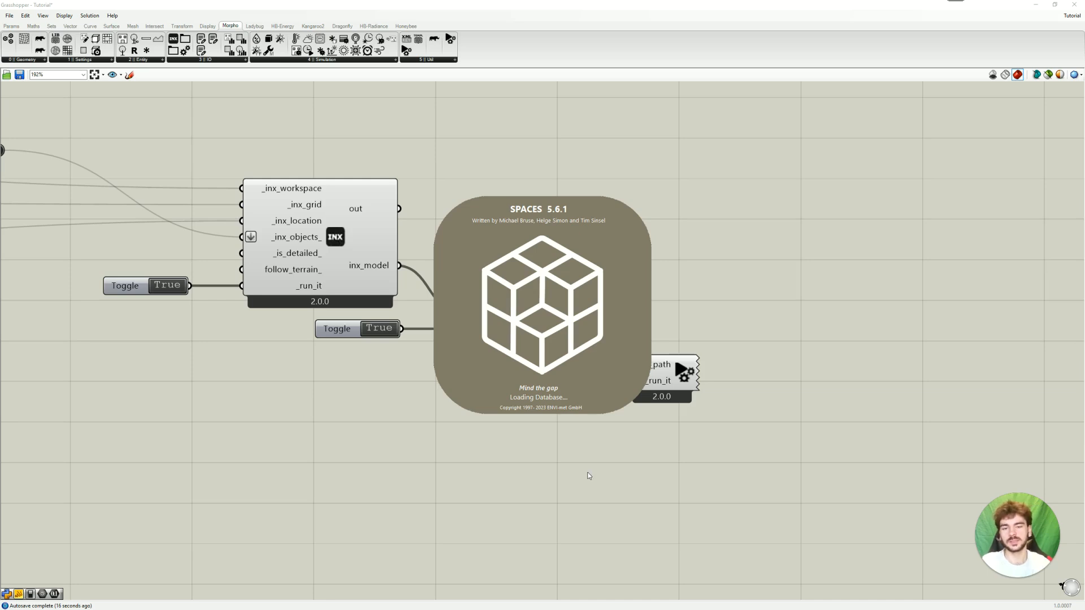
{"action": "mouse_move", "coordinate": [633, 229]}
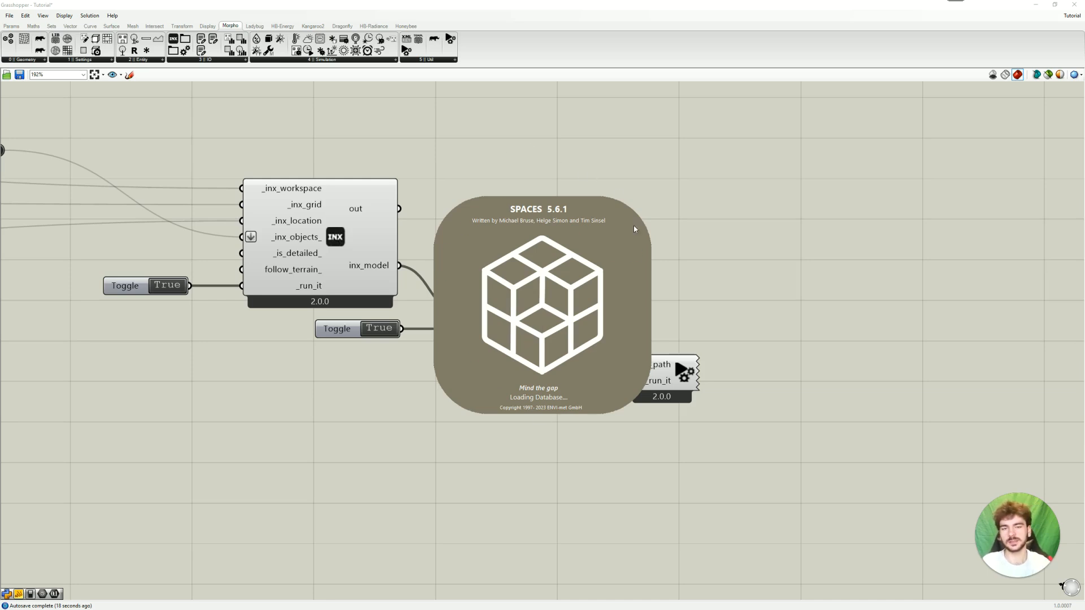
{"action": "mouse_move", "coordinate": [677, 358]}
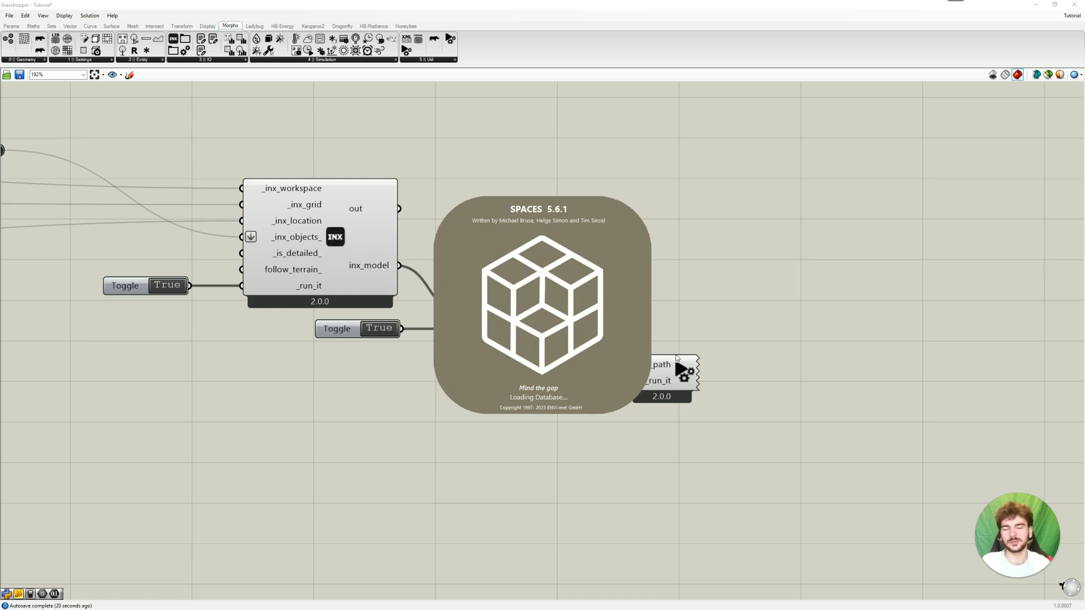
{"action": "mouse_move", "coordinate": [448, 420]}
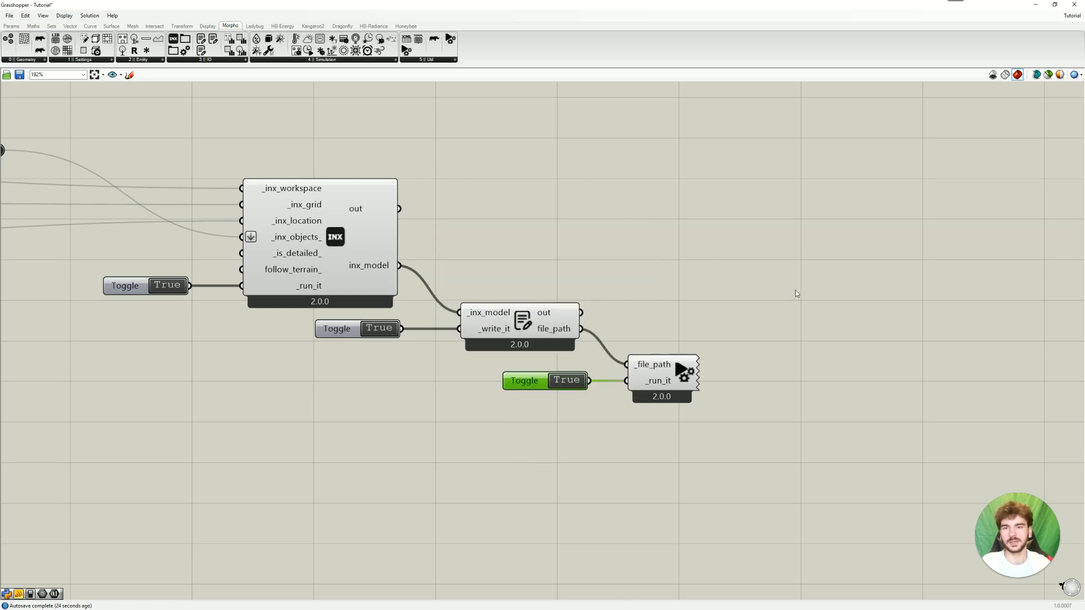
{"action": "mouse_move", "coordinate": [611, 219]}
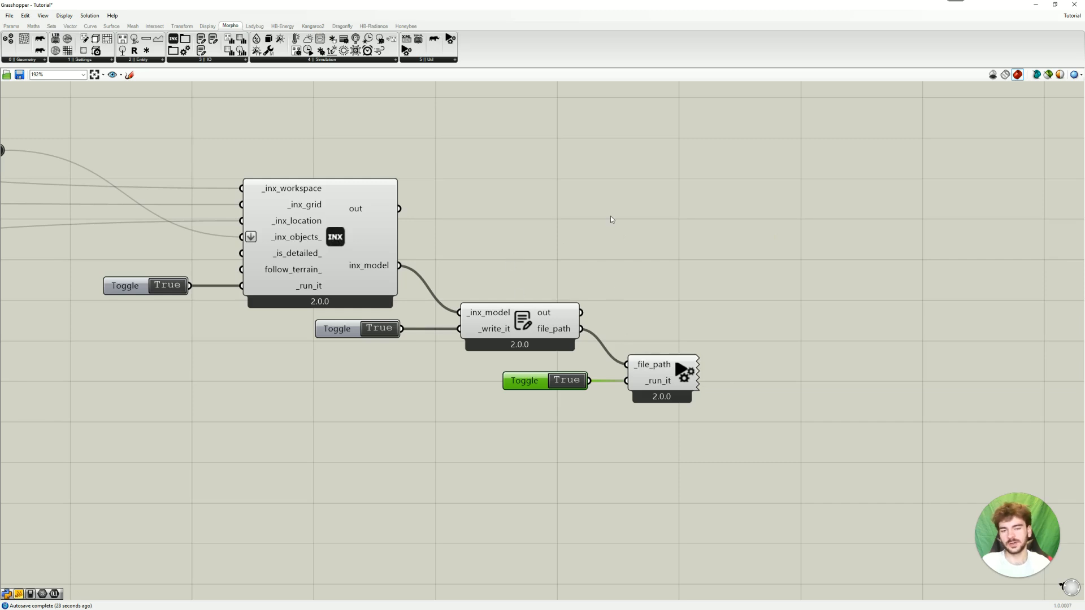
{"action": "mouse_move", "coordinate": [604, 459]}
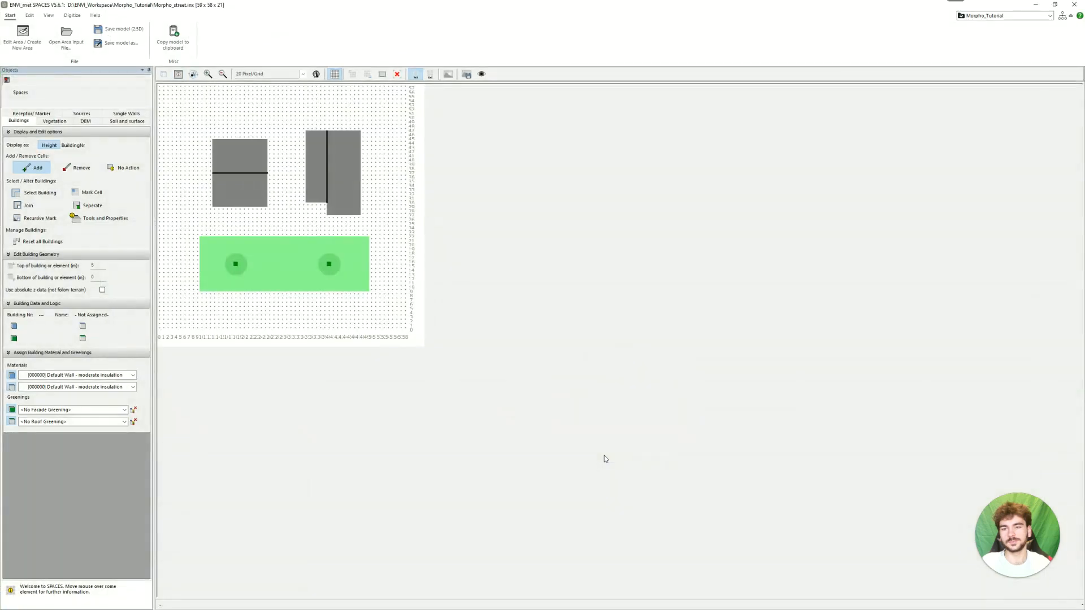
{"action": "mouse_move", "coordinate": [469, 482]}
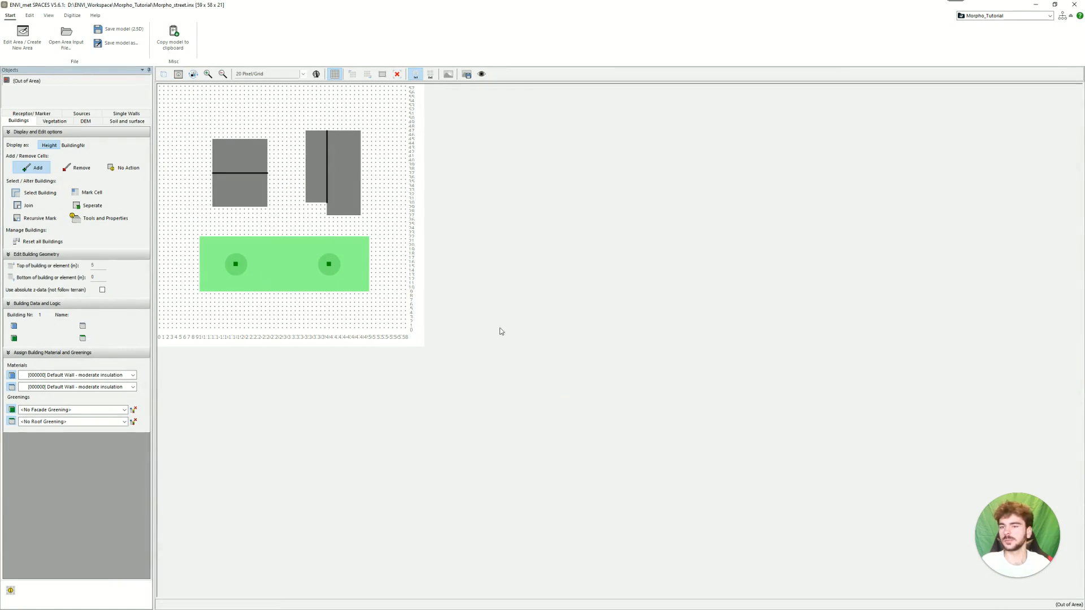
{"action": "mouse_move", "coordinate": [164, 74]}
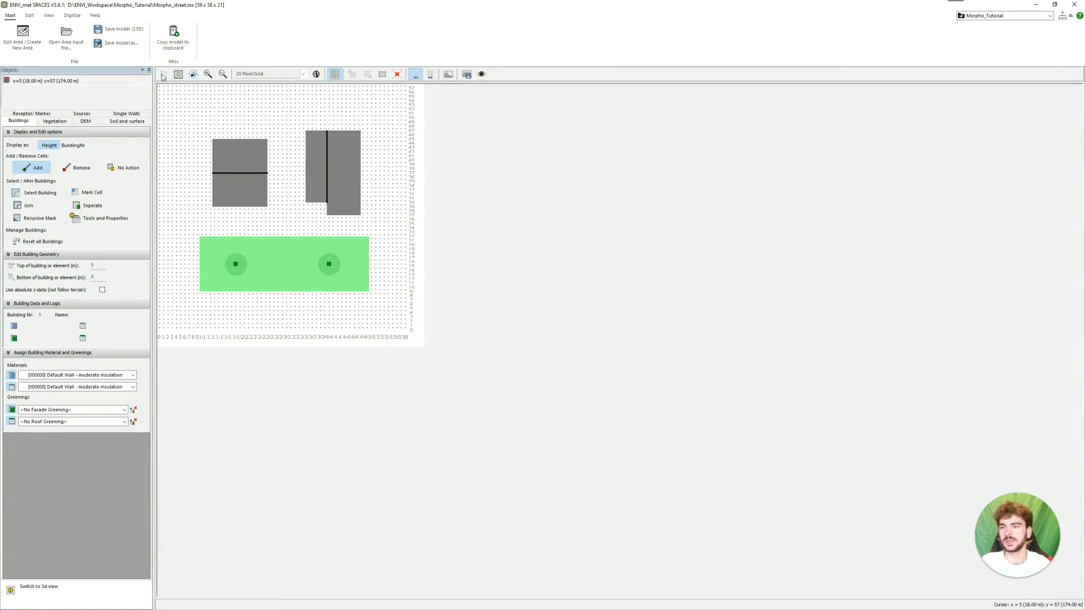
Show the street model in 3D with its buildings, street and trees.
{"action": "left_click", "coordinate": [38, 586]}
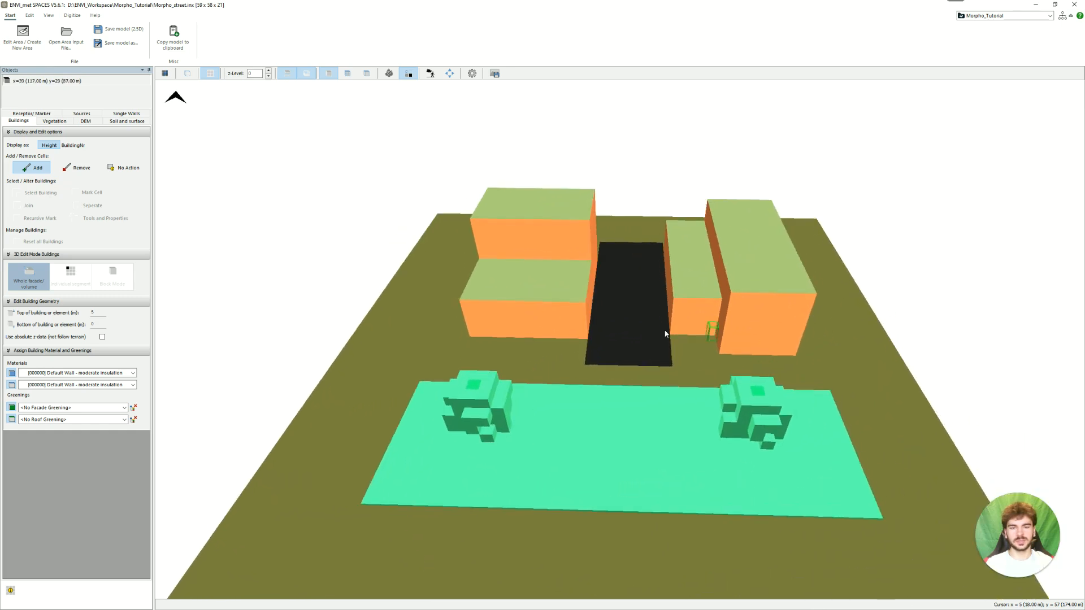
{"action": "mouse_move", "coordinate": [546, 251]}
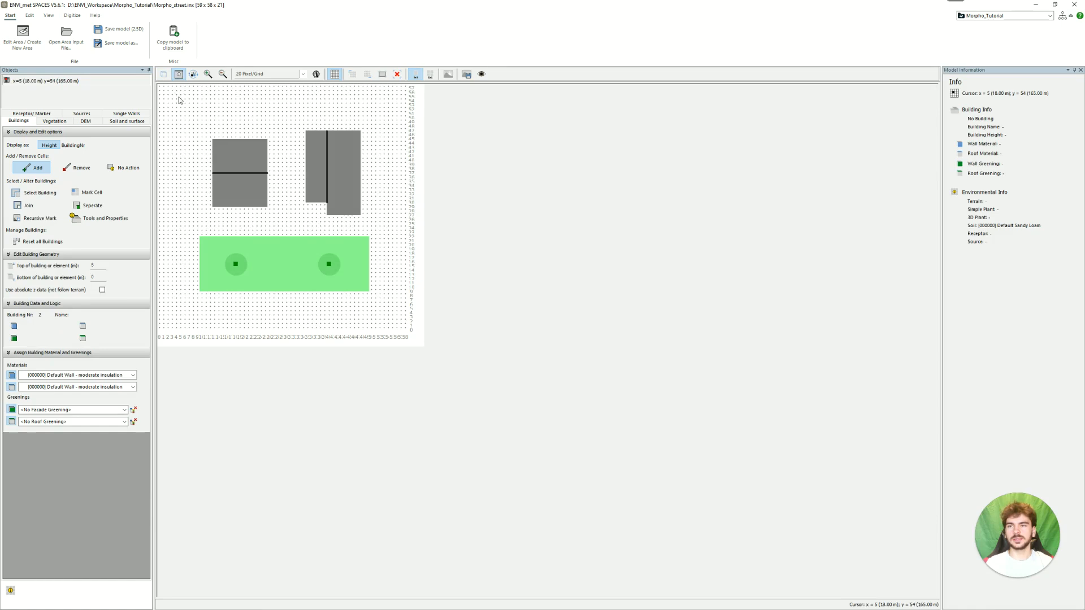
{"action": "mouse_move", "coordinate": [179, 74]}
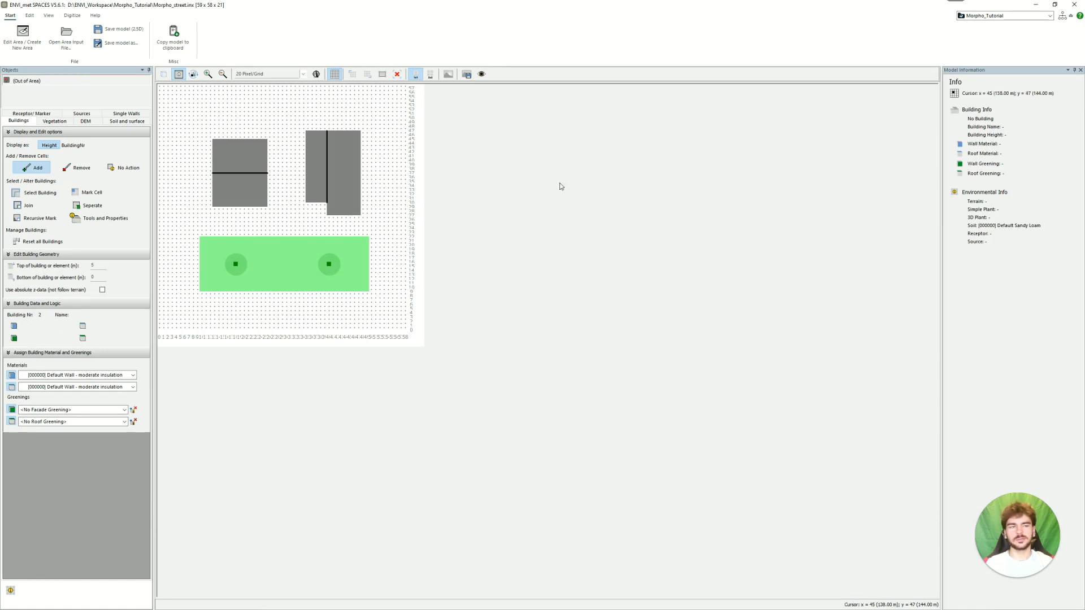
Return SPACES to the 2D plan view of the street model.
{"action": "left_click", "coordinate": [334, 167]}
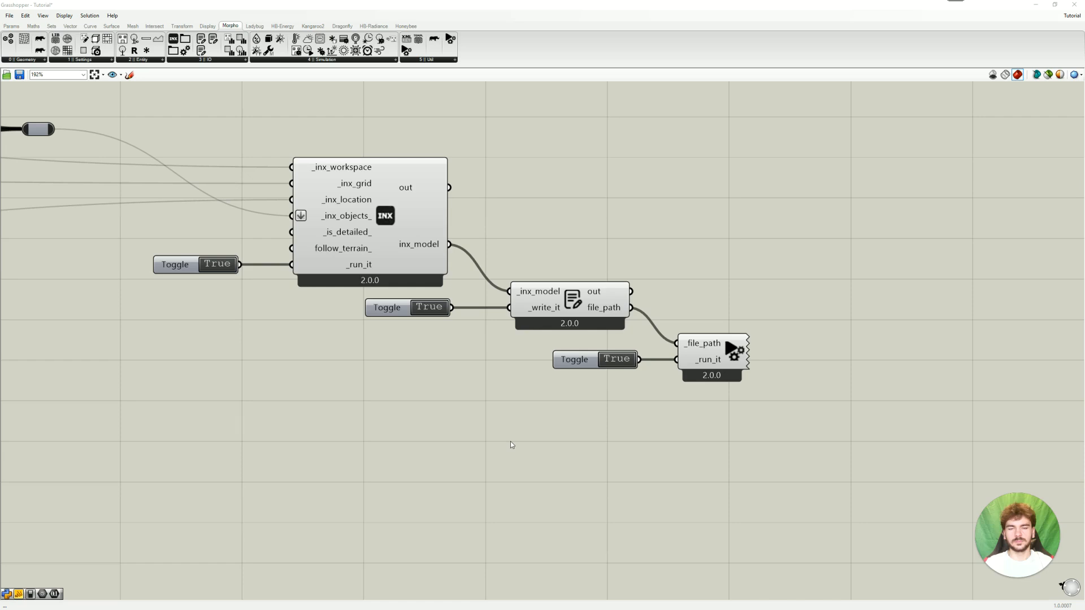
{"action": "mouse_move", "coordinate": [720, 462]}
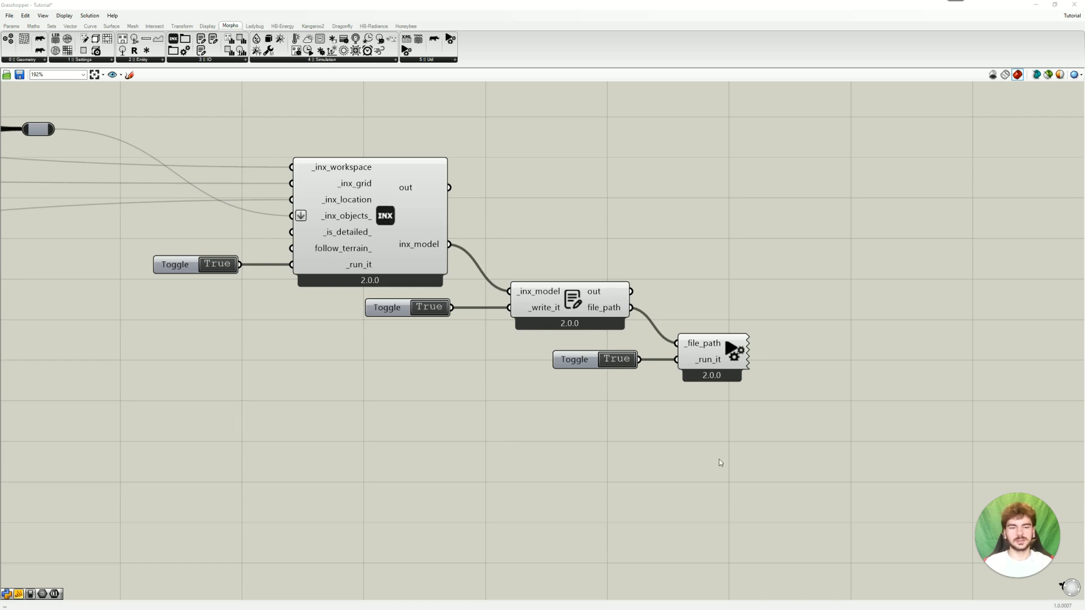
{"action": "mouse_move", "coordinate": [539, 442]}
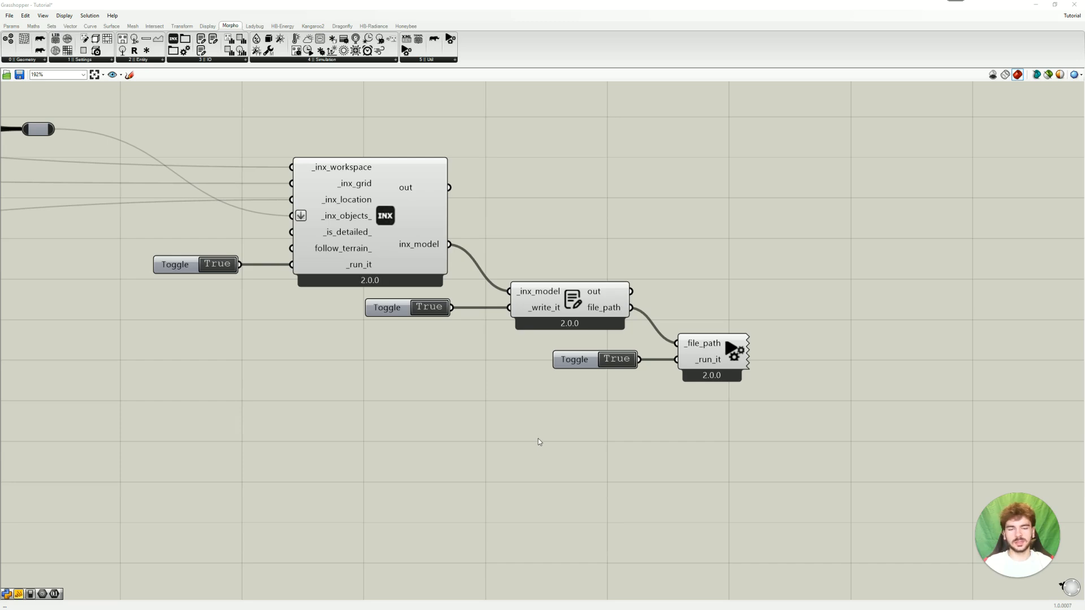
Rename the green group to 'INX Creation' and recolour it yellow.
{"action": "scroll", "scroll_direction": "down", "scroll_amount": 3}
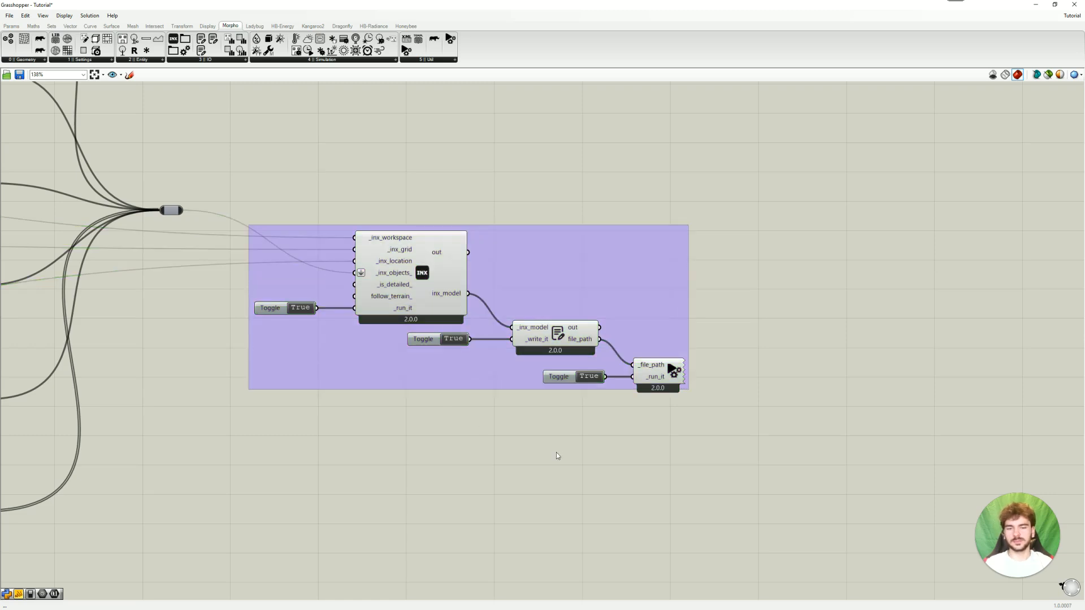
{"action": "right_click", "coordinate": [518, 244]}
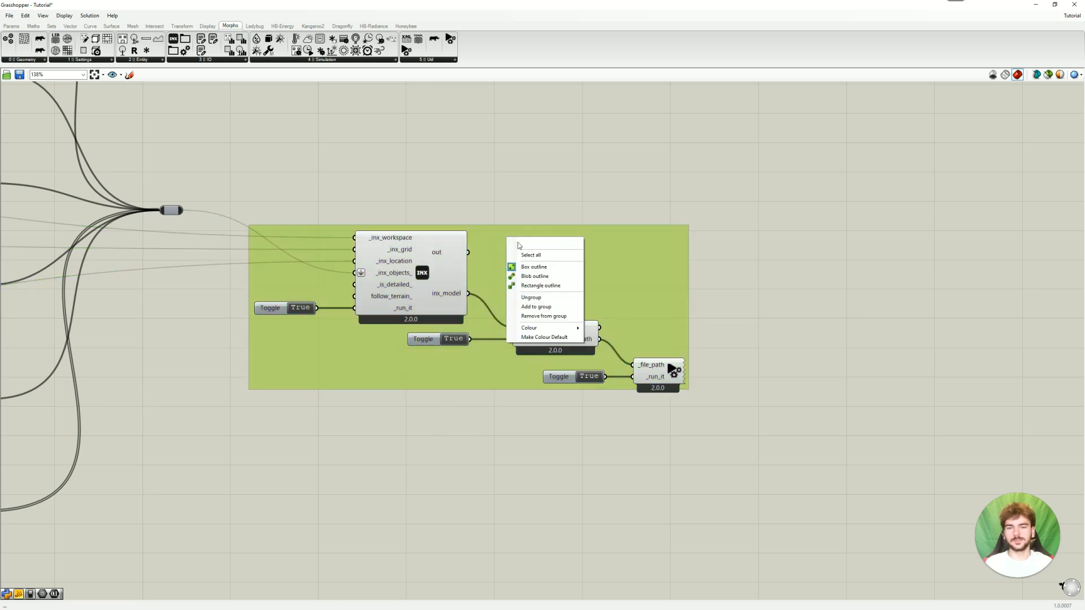
{"action": "left_click", "coordinate": [545, 244]}
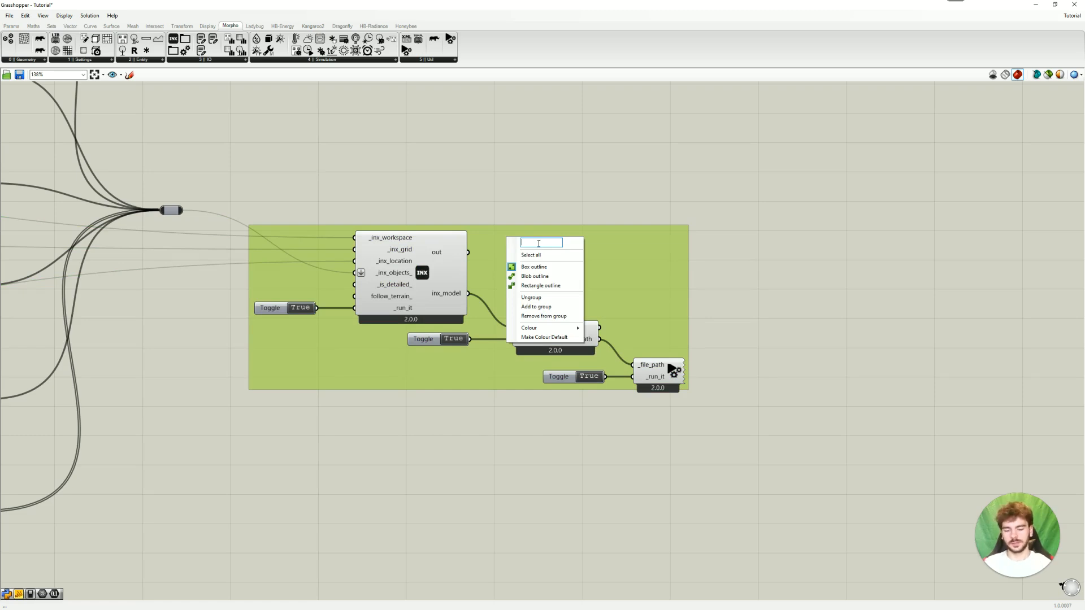
{"action": "type", "text": "INX Creation"}
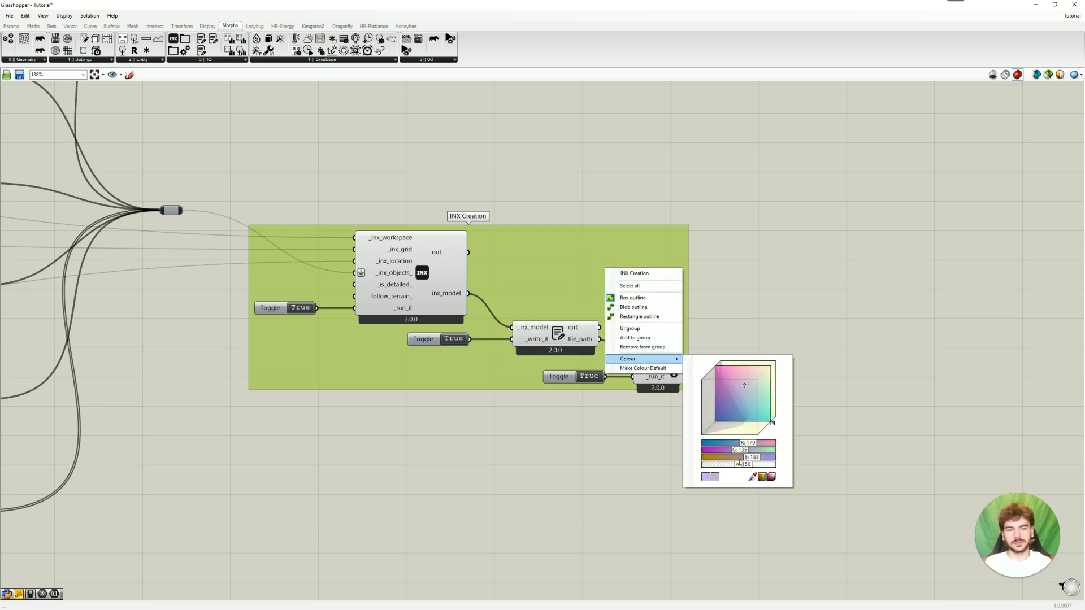
{"action": "left_click", "coordinate": [535, 464]}
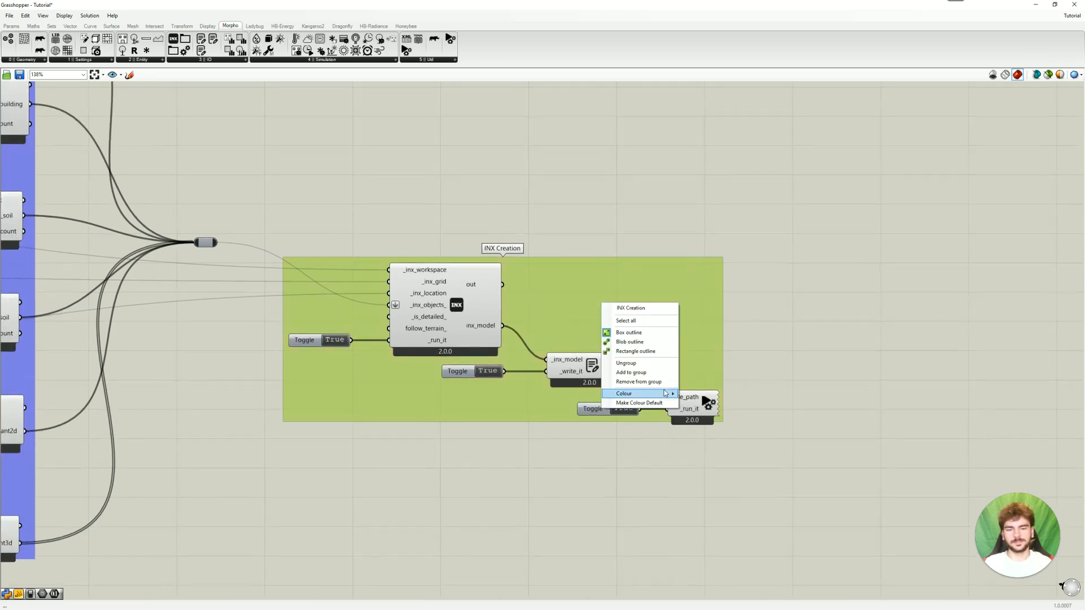
{"action": "left_click", "coordinate": [623, 394]}
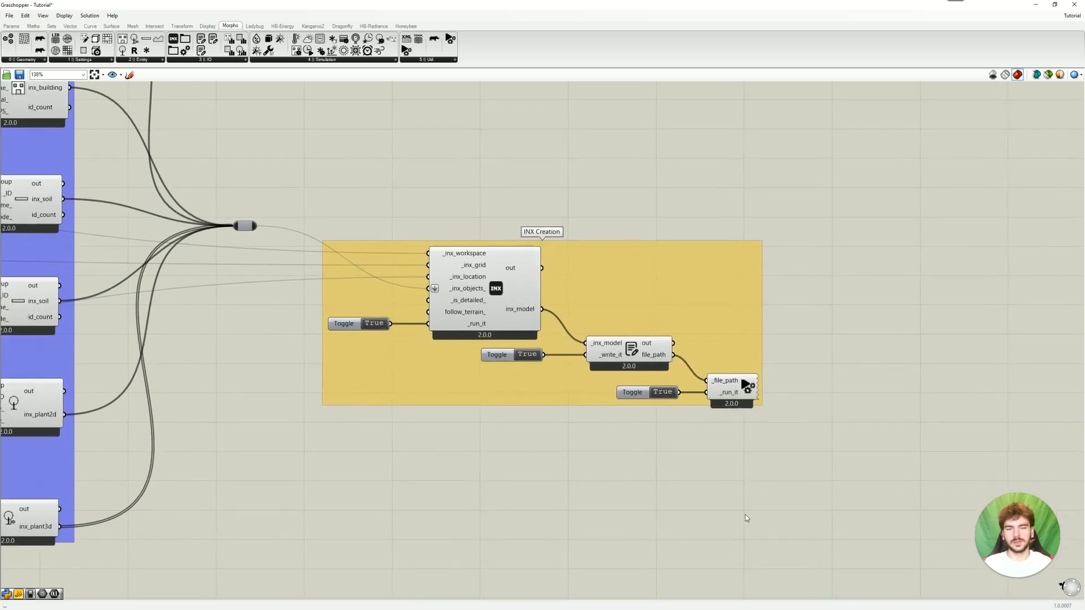
{"action": "mouse_move", "coordinate": [674, 400]}
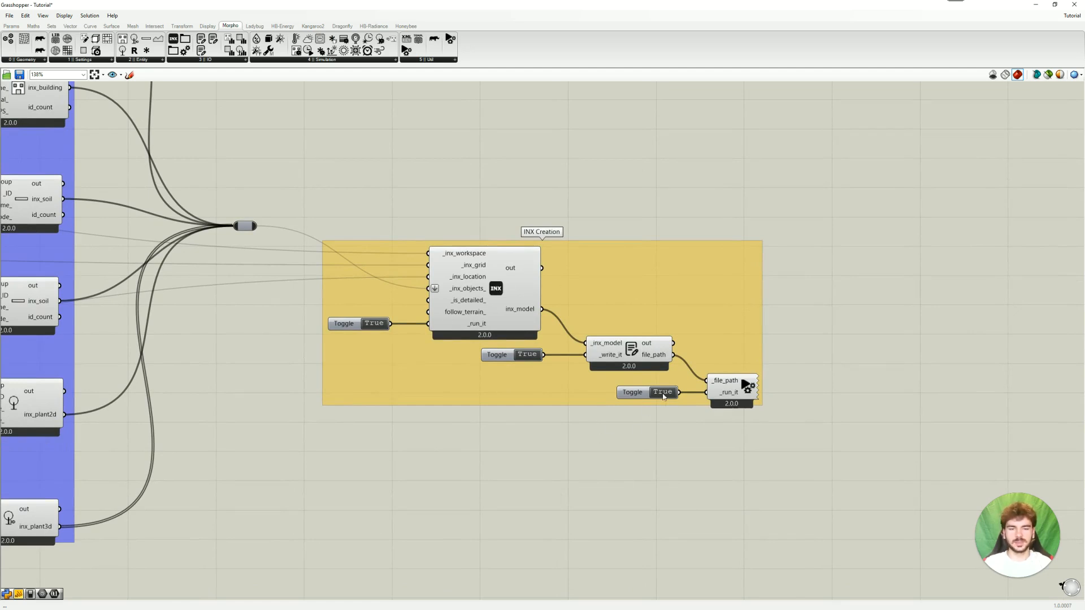
Set the Run INX, write and INX model run toggles to False.
{"action": "left_click", "coordinate": [663, 392]}
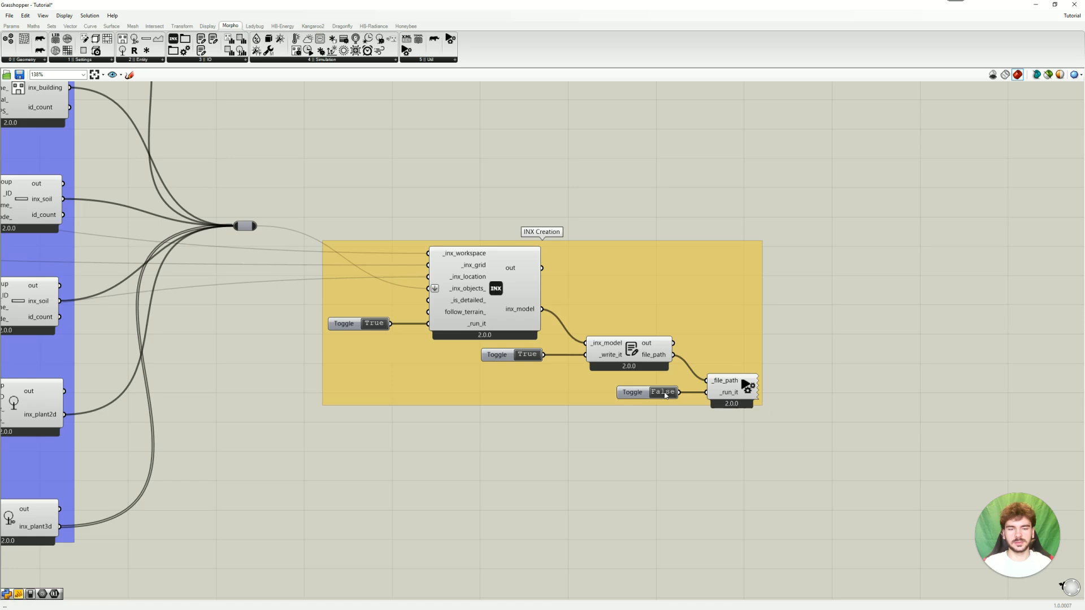
{"action": "left_click", "coordinate": [526, 354]}
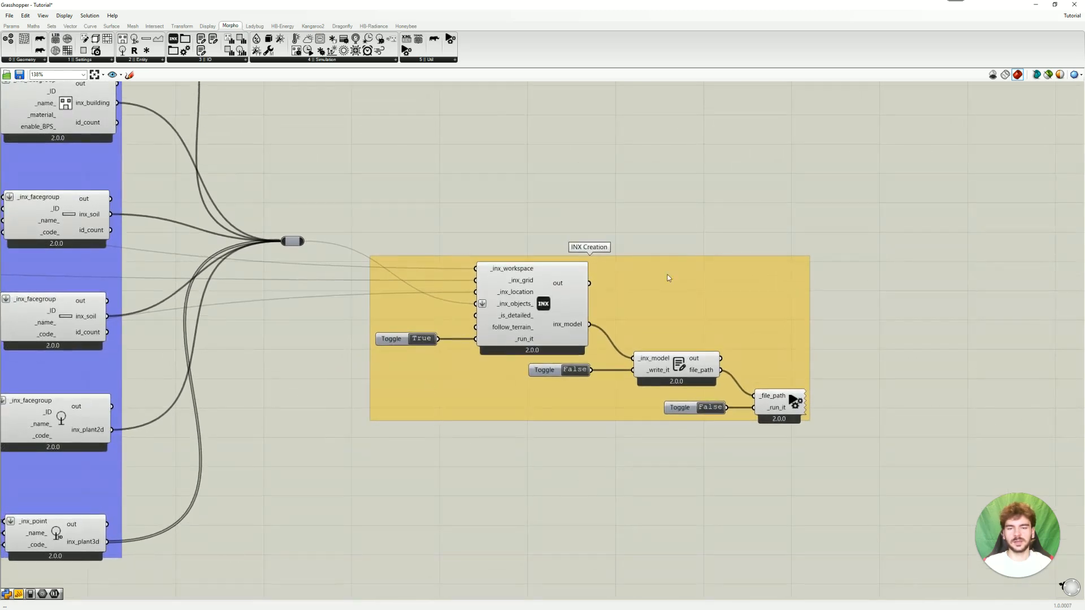
{"action": "left_click", "coordinate": [391, 338]}
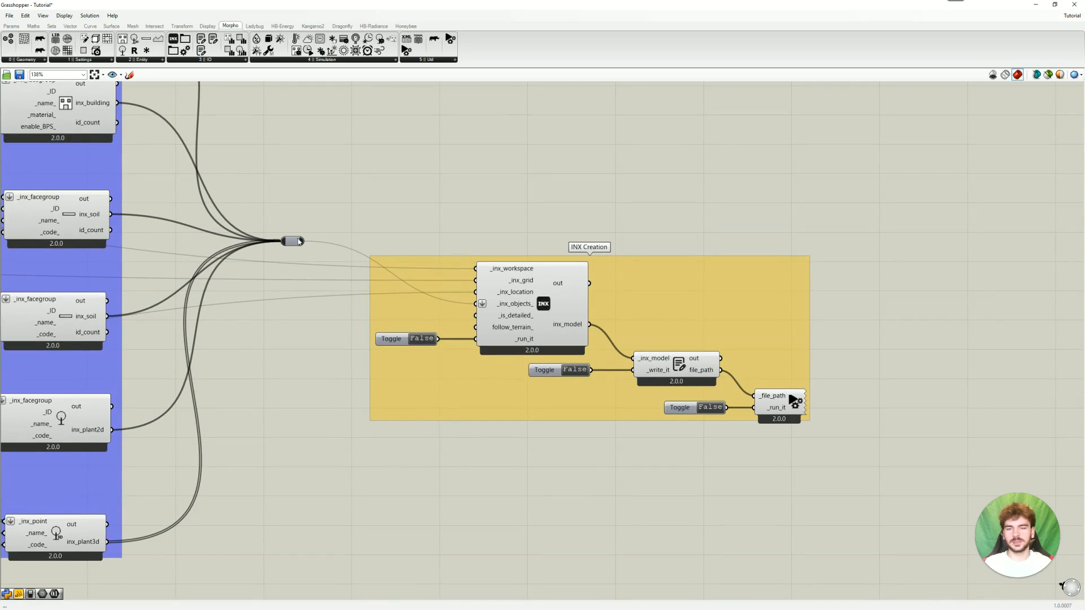
{"action": "mouse_move", "coordinate": [217, 364]}
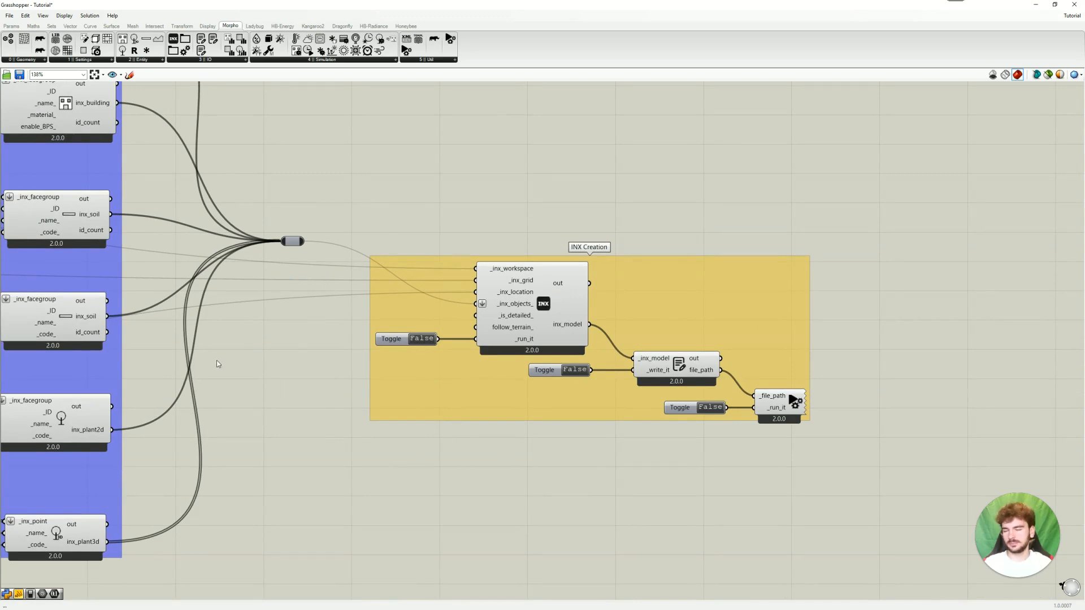
{"action": "mouse_move", "coordinate": [702, 382]}
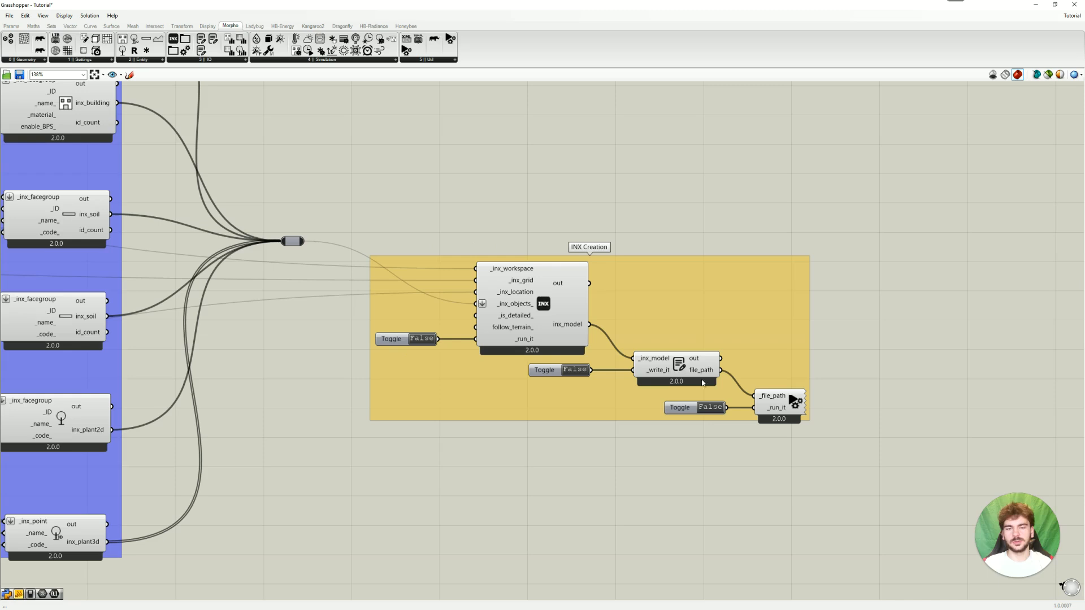
{"action": "mouse_move", "coordinate": [662, 473]}
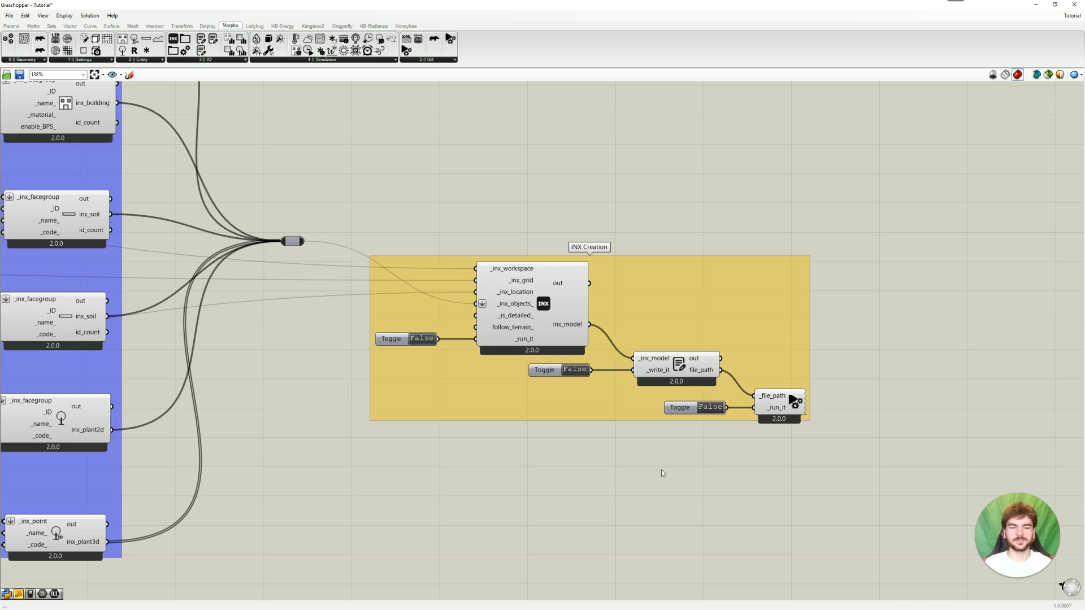
{"action": "mouse_move", "coordinate": [442, 481]}
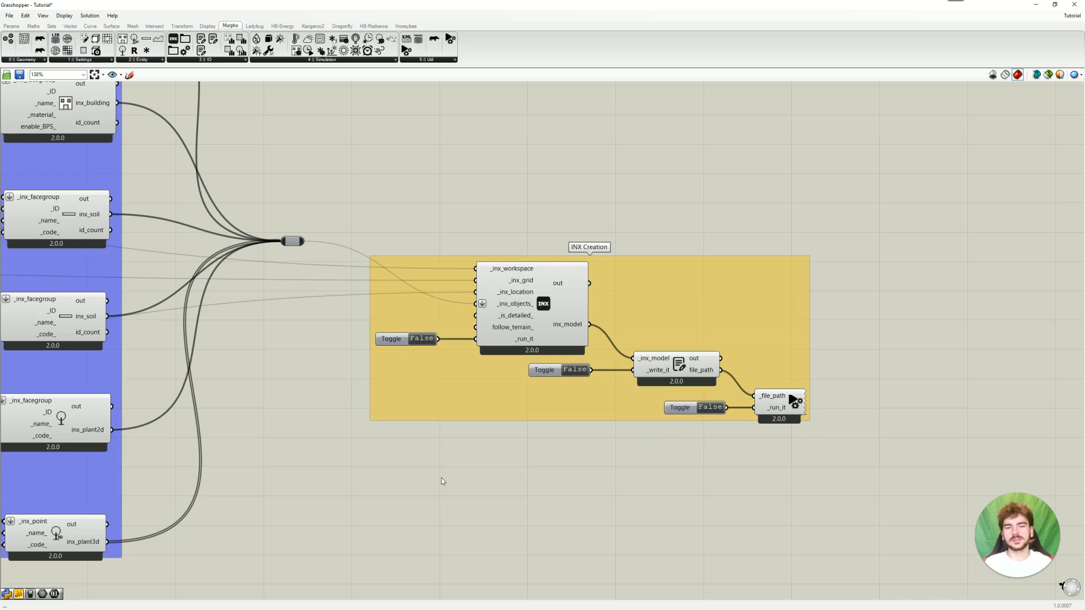
{"action": "mouse_move", "coordinate": [580, 462]}
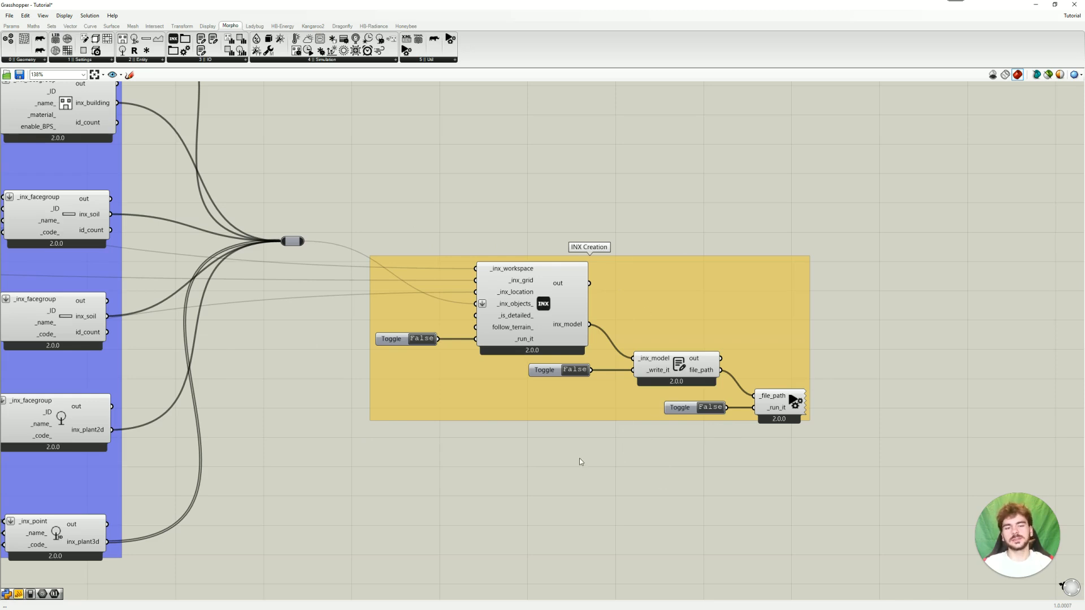
{"action": "mouse_move", "coordinate": [477, 479]}
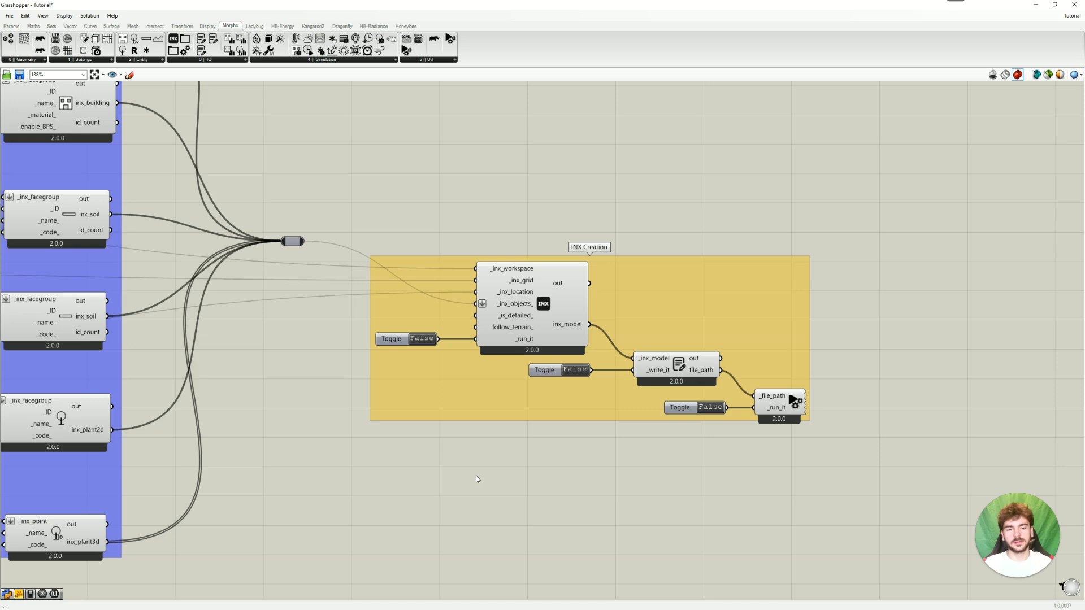
{"action": "mouse_move", "coordinate": [717, 488]}
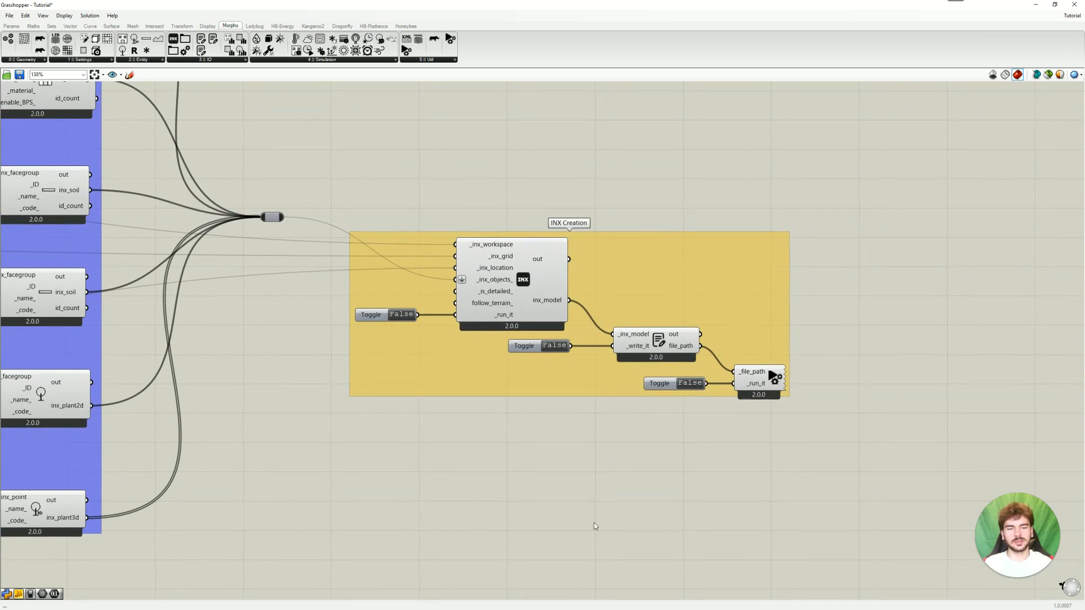
{"action": "mouse_move", "coordinate": [500, 460]}
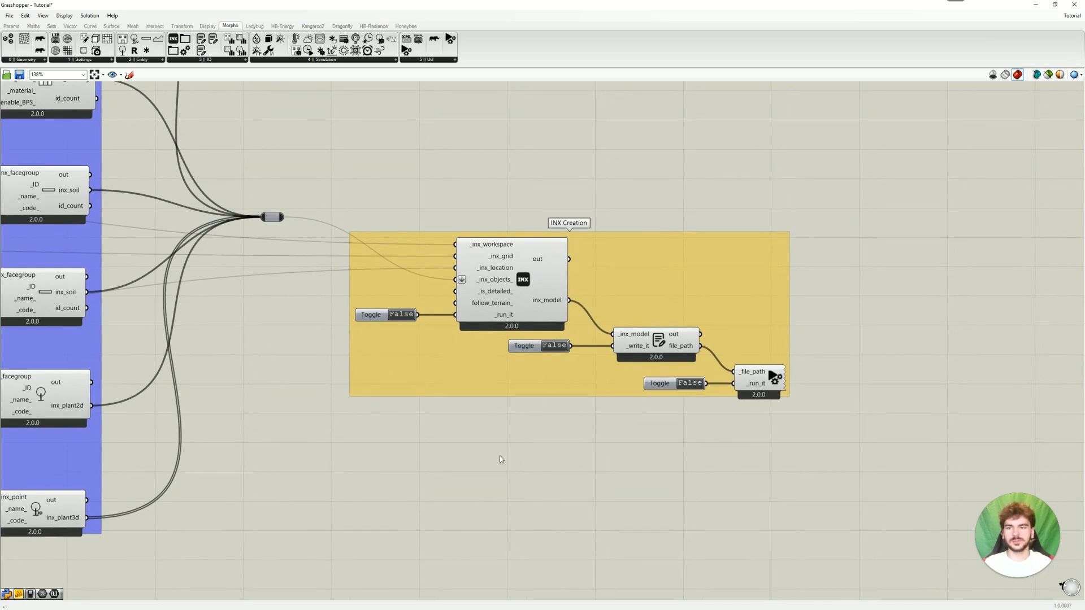
{"action": "mouse_move", "coordinate": [576, 474]}
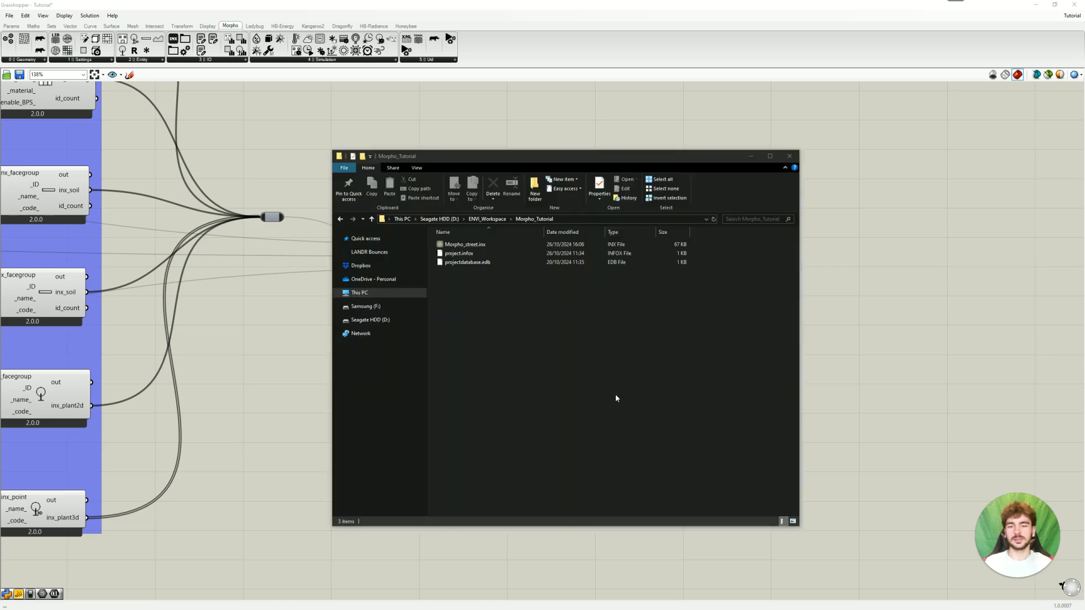
{"action": "mouse_move", "coordinate": [665, 361]}
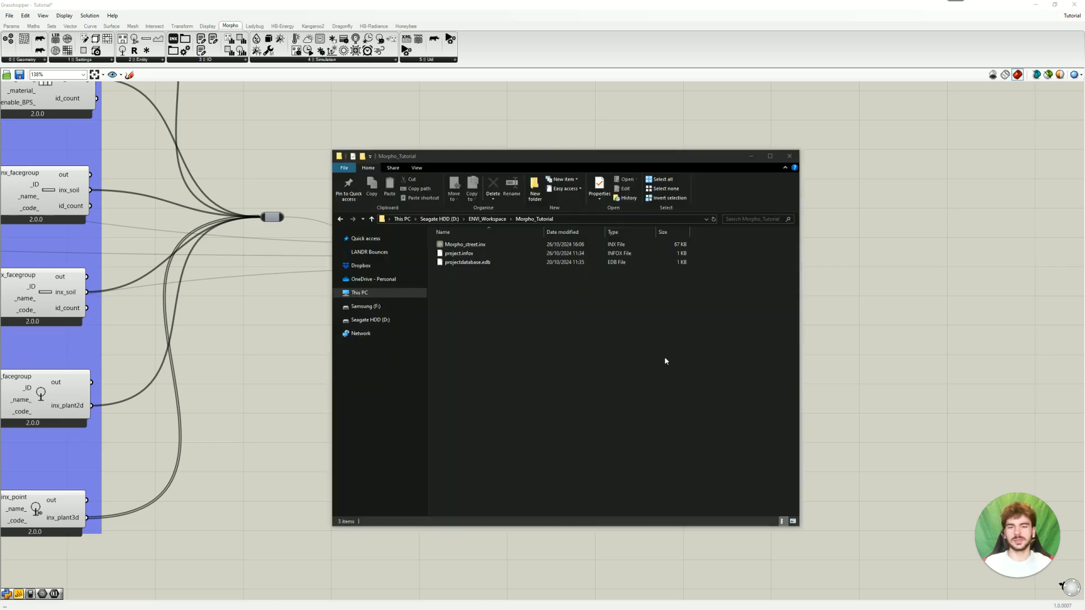
Select Morpho_street.inx in the Morpho_Tutorial folder and launch it in ENVI-met SPACES.
{"action": "left_click", "coordinate": [465, 244]}
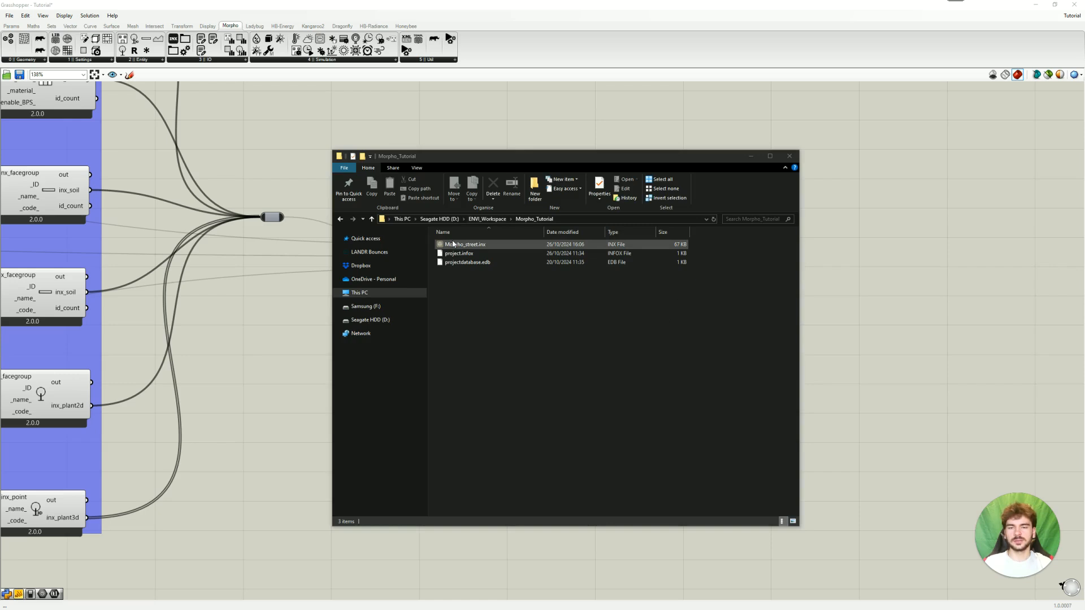
{"action": "left_click", "coordinate": [463, 244]}
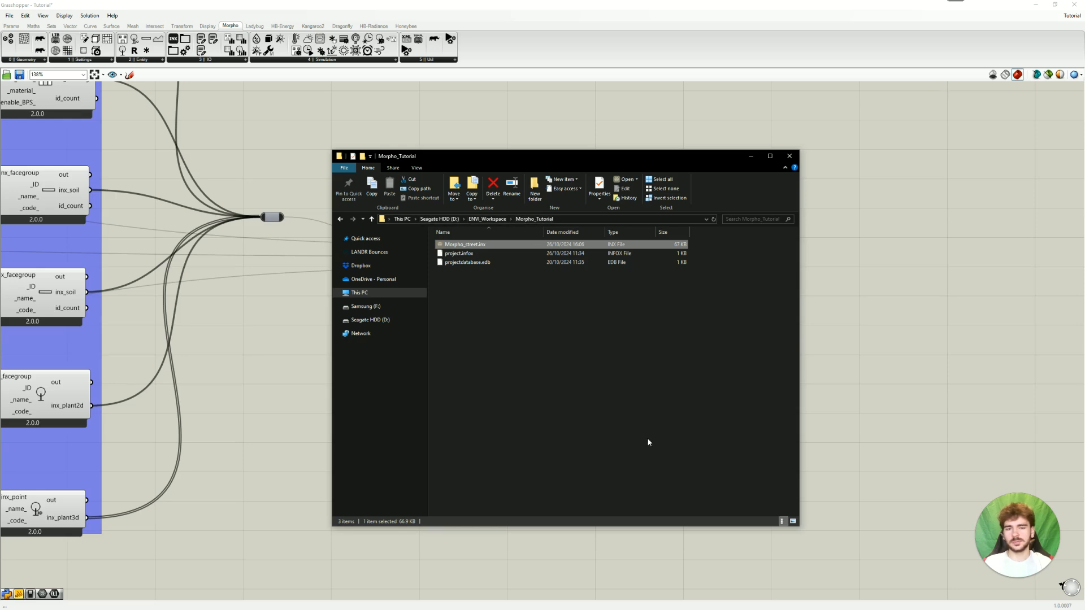
{"action": "mouse_move", "coordinate": [463, 244]}
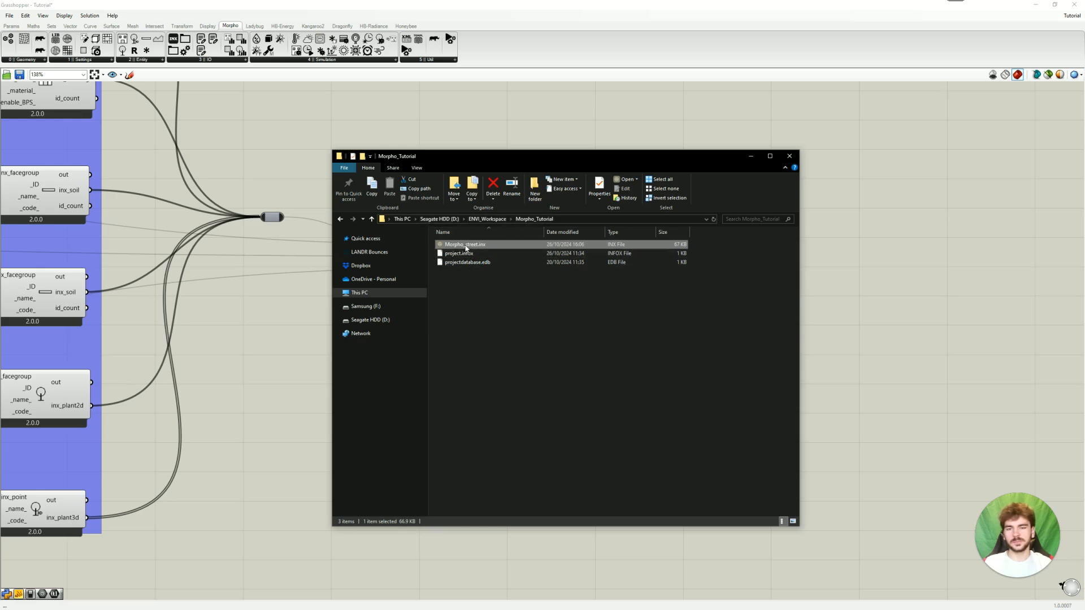
{"action": "double_click", "coordinate": [463, 244]}
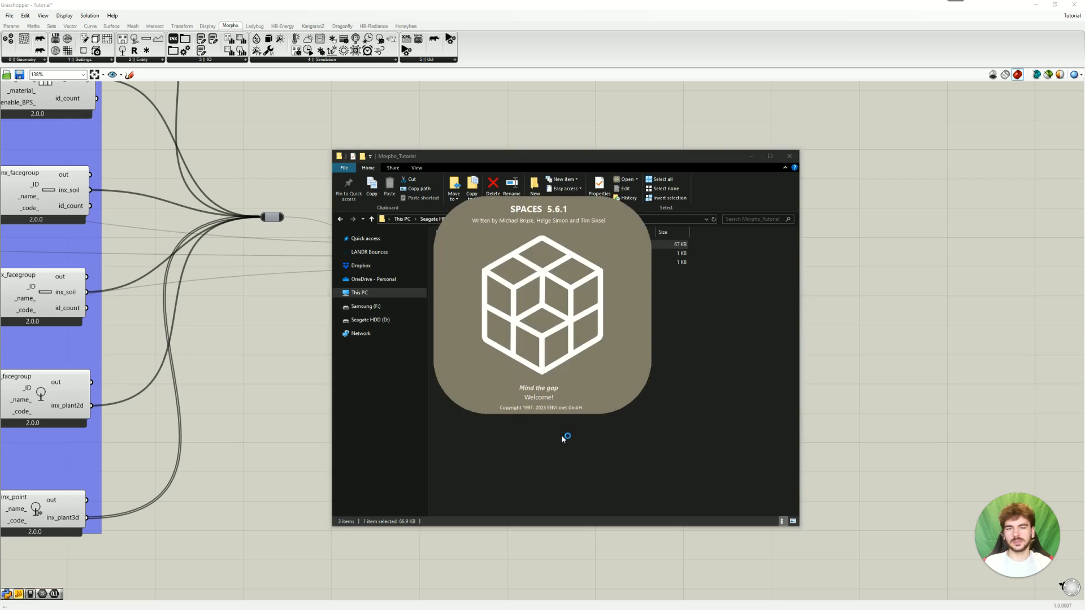